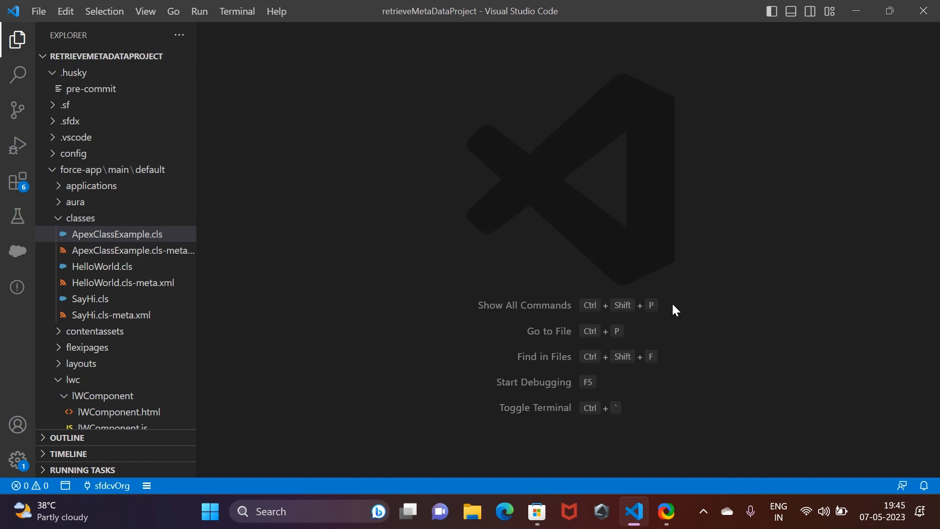
Switch the side bar from the Explorer to the installed extensions list
left_click(17, 182)
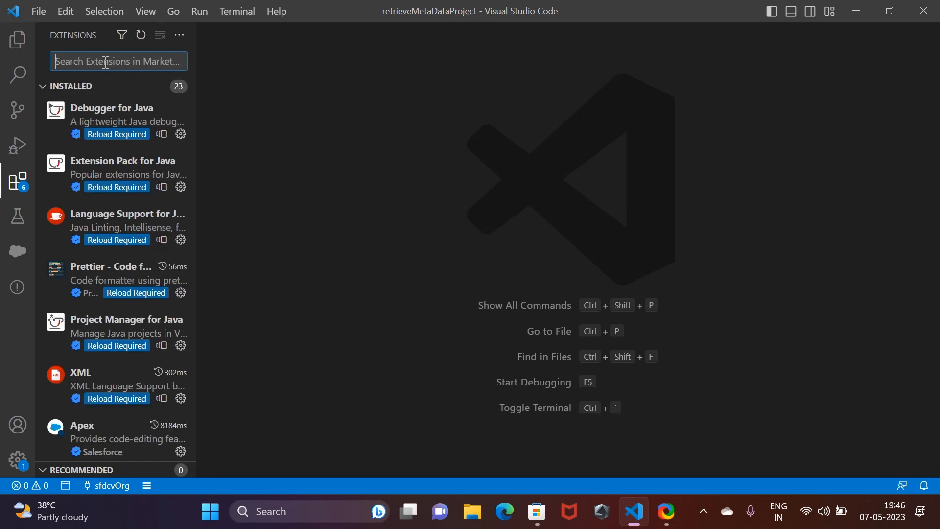
Search the marketplace for 'salesforce' and show the Salesforce Snippets extension details
type("Ape")
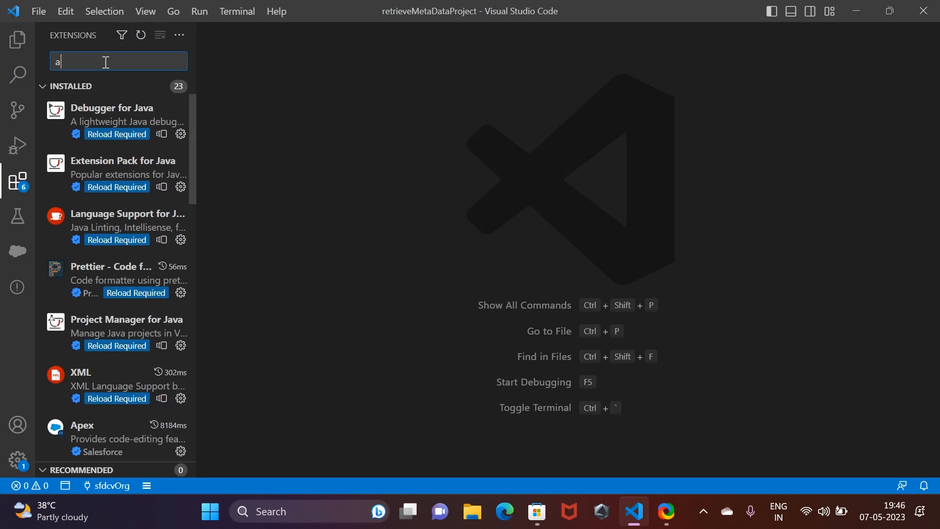
type("pex sni")
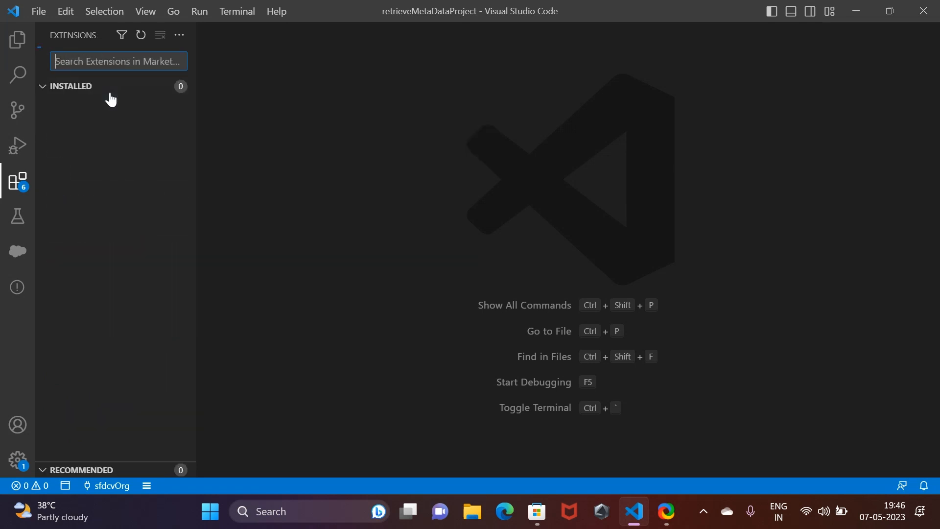
type("salesfor")
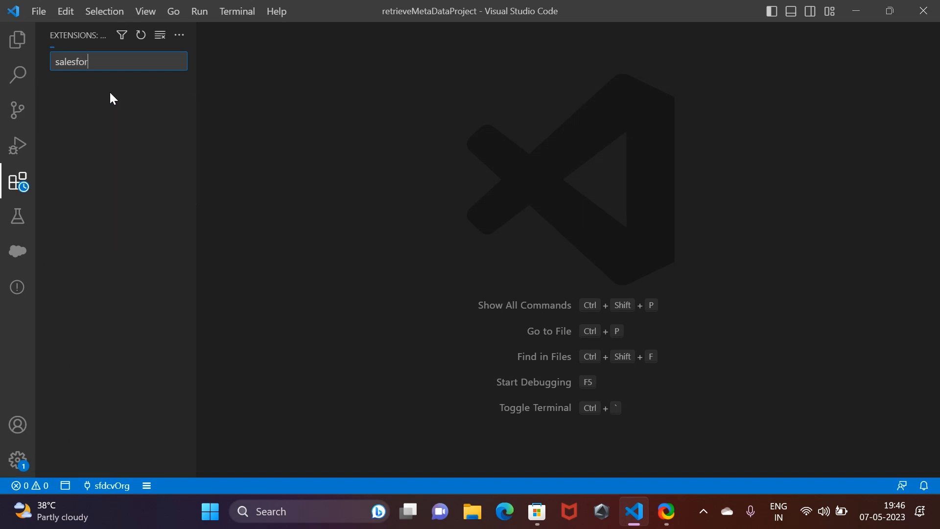
type("ce")
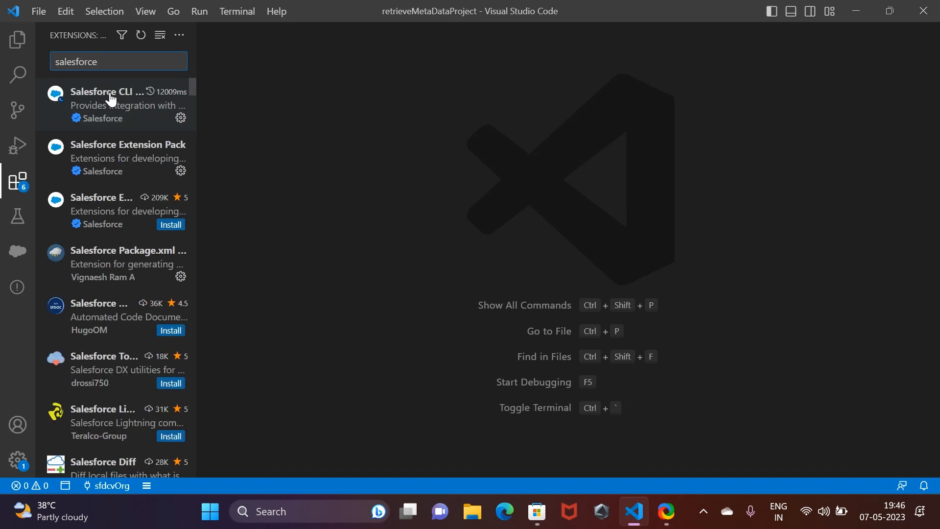
mouse_move(114, 102)
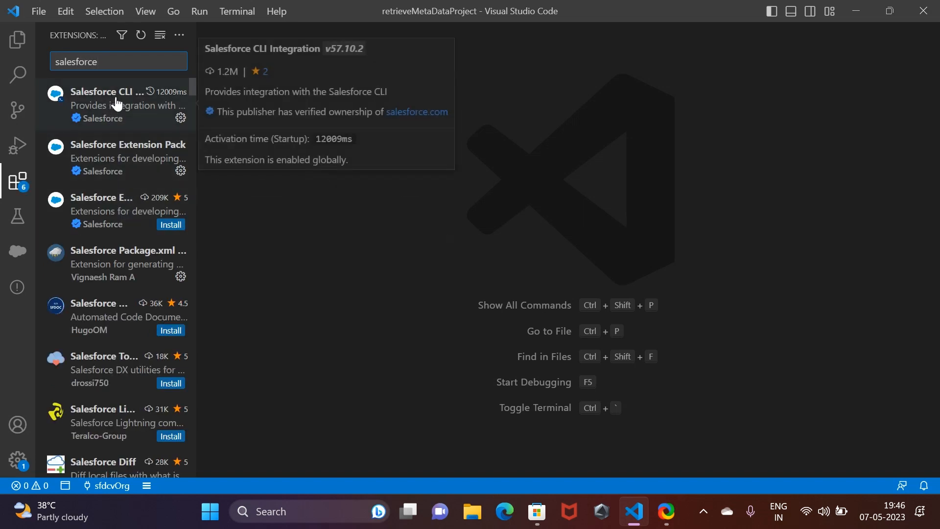
mouse_move(101, 317)
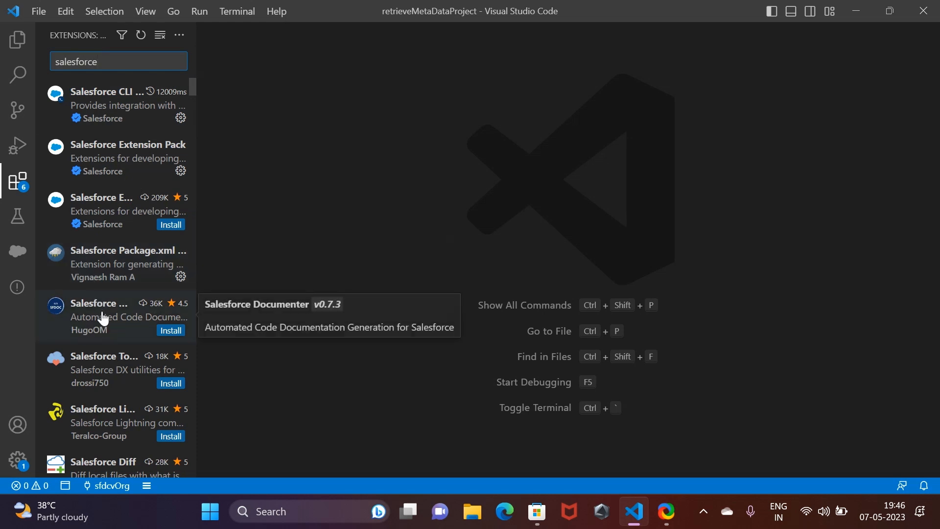
mouse_move(101, 354)
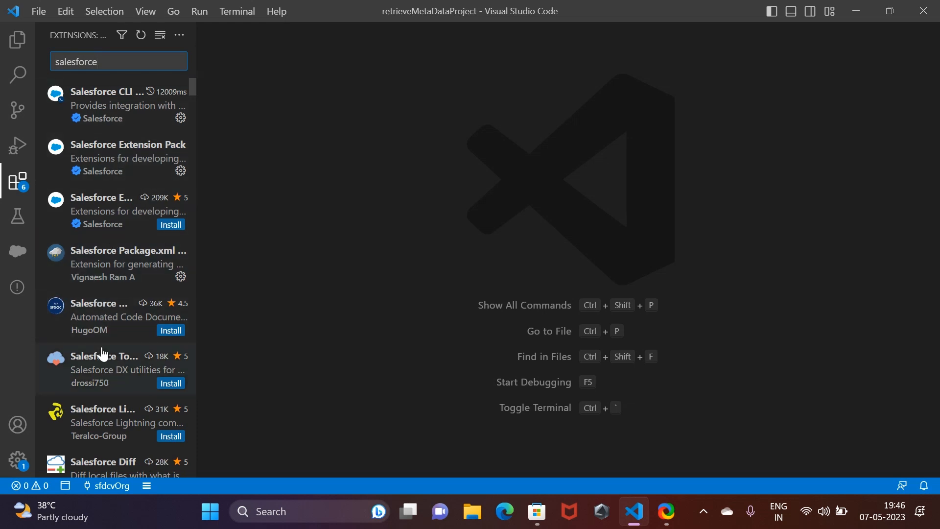
mouse_move(137, 129)
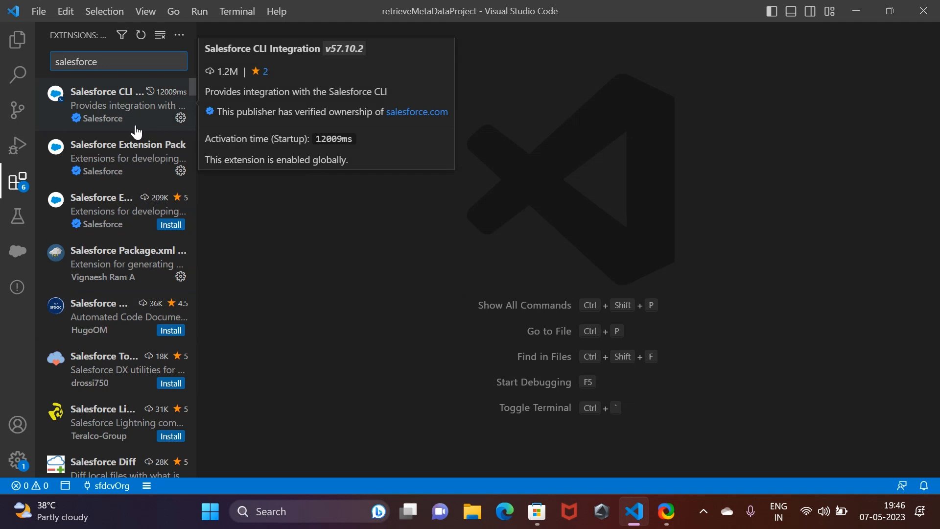
scroll("down", 3)
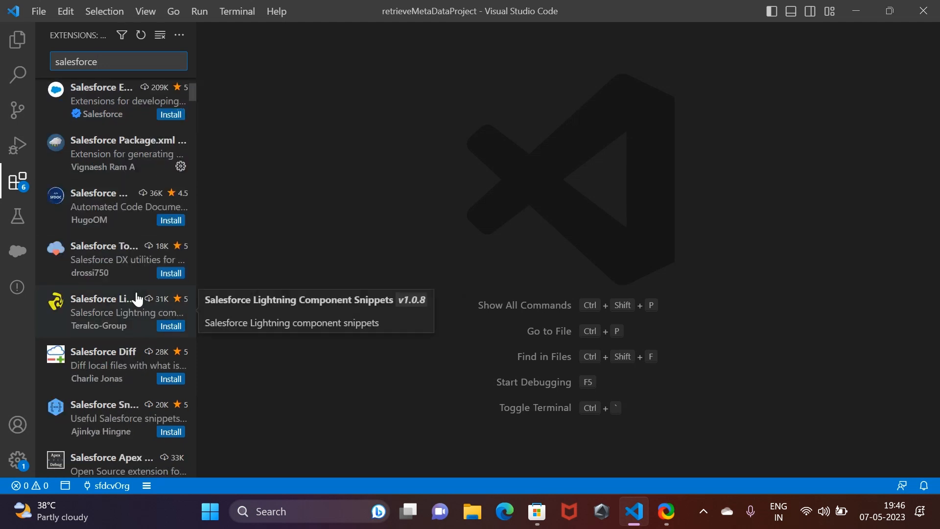
left_click(104, 413)
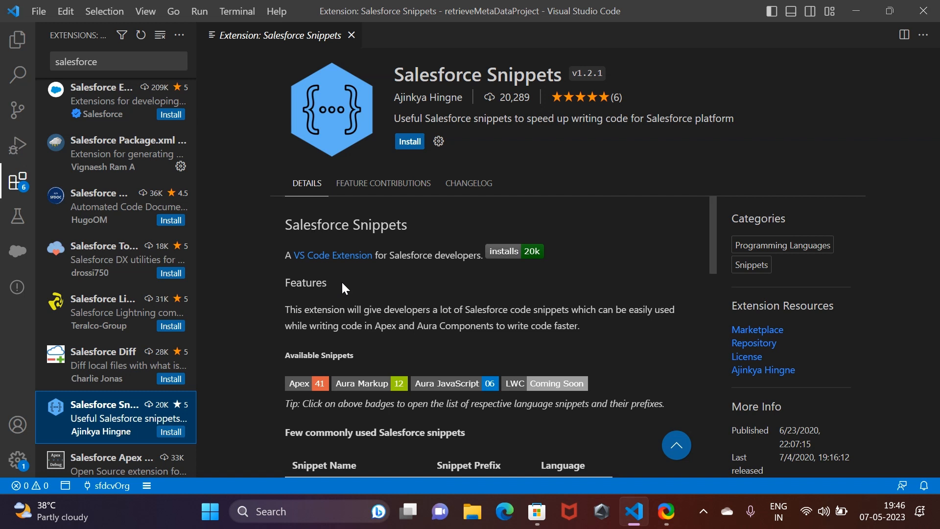
mouse_move(347, 281)
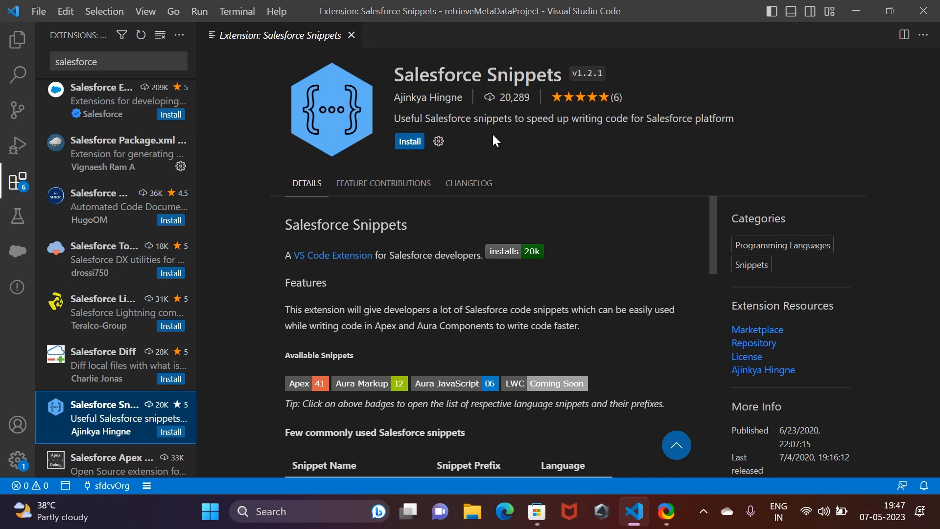
mouse_move(175, 189)
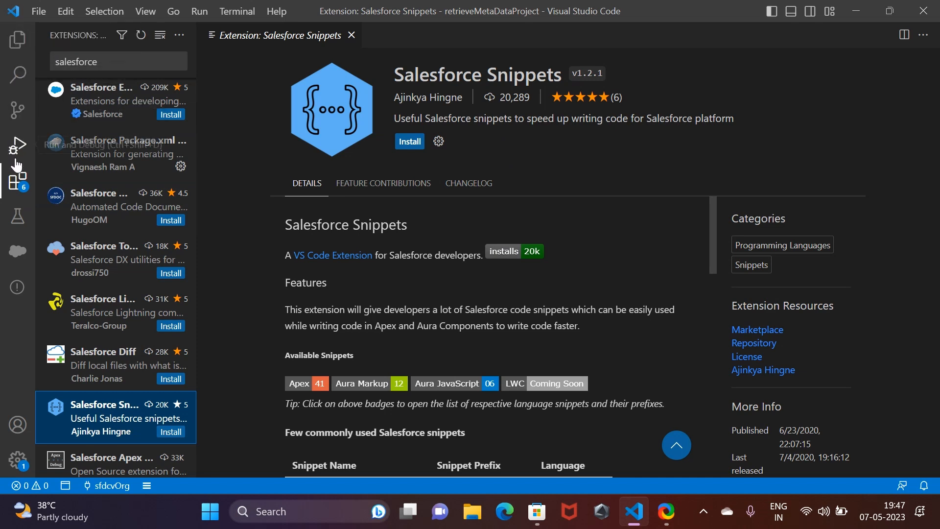
mouse_move(461, 297)
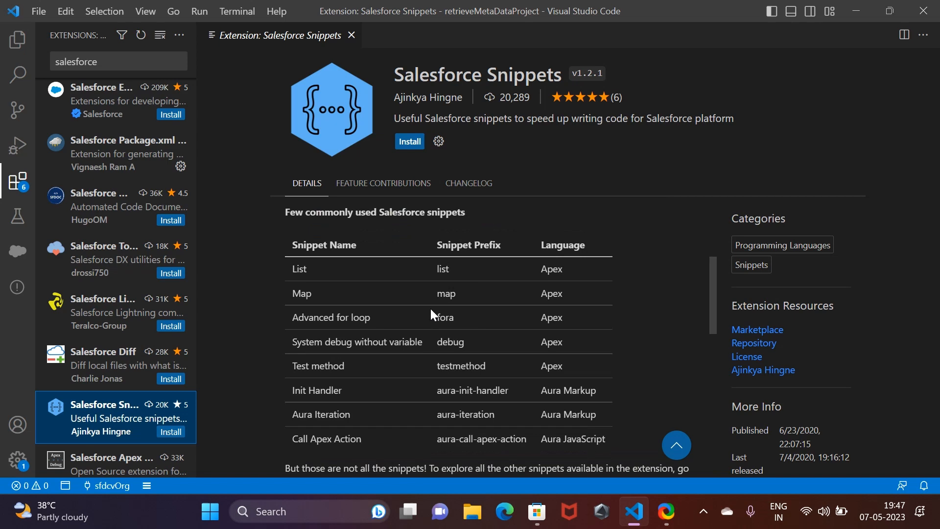
mouse_move(472, 315)
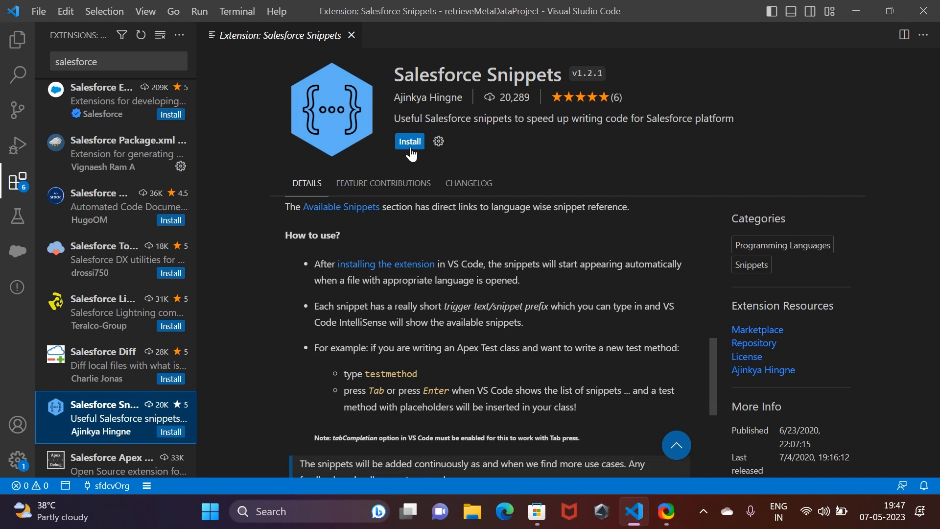
Install Salesforce Snippets globally and read through its How to use notes
left_click(408, 142)
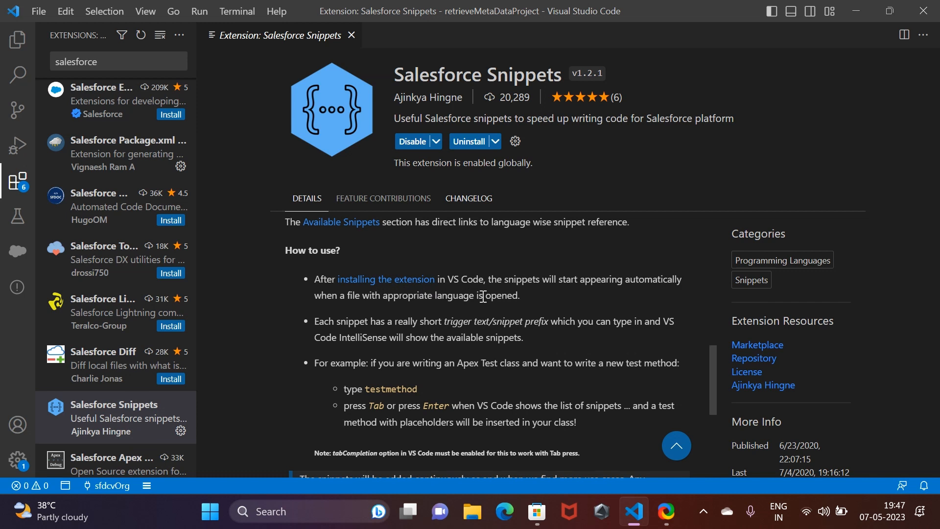
mouse_move(638, 293)
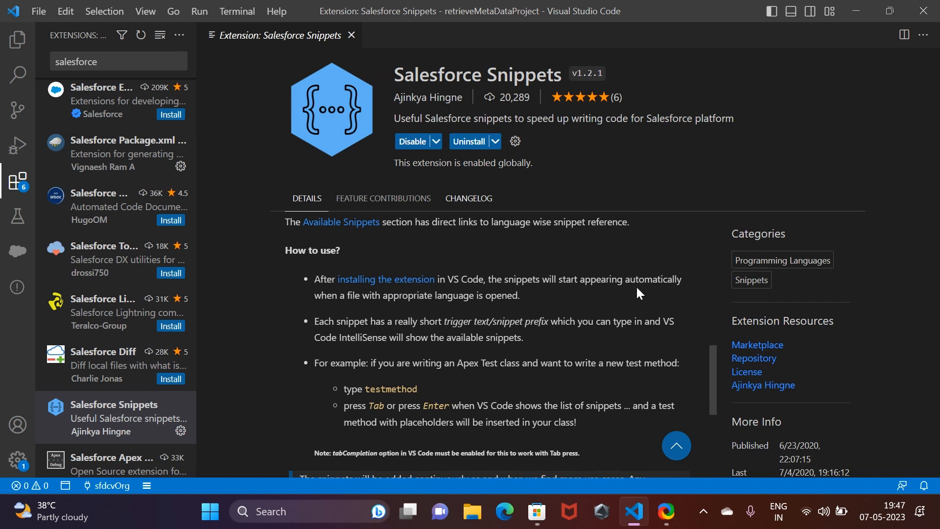
mouse_move(468, 311)
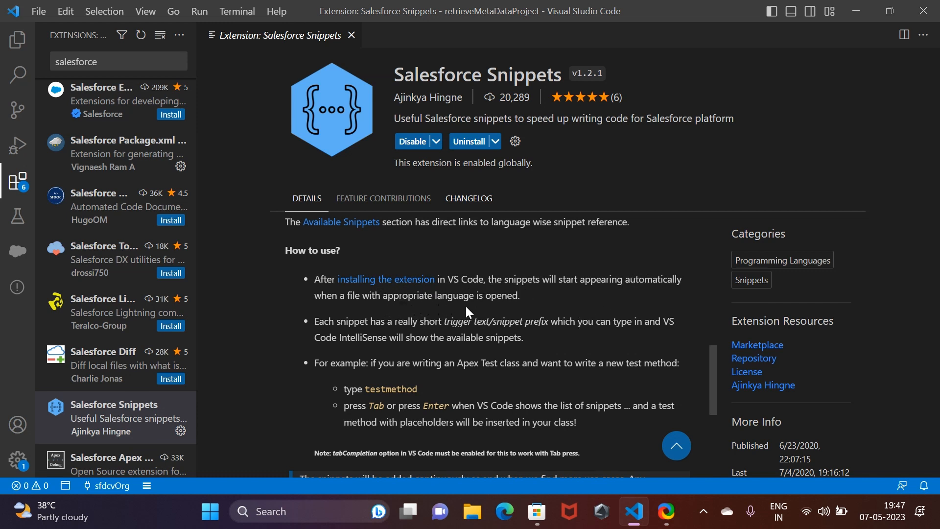
mouse_move(390, 335)
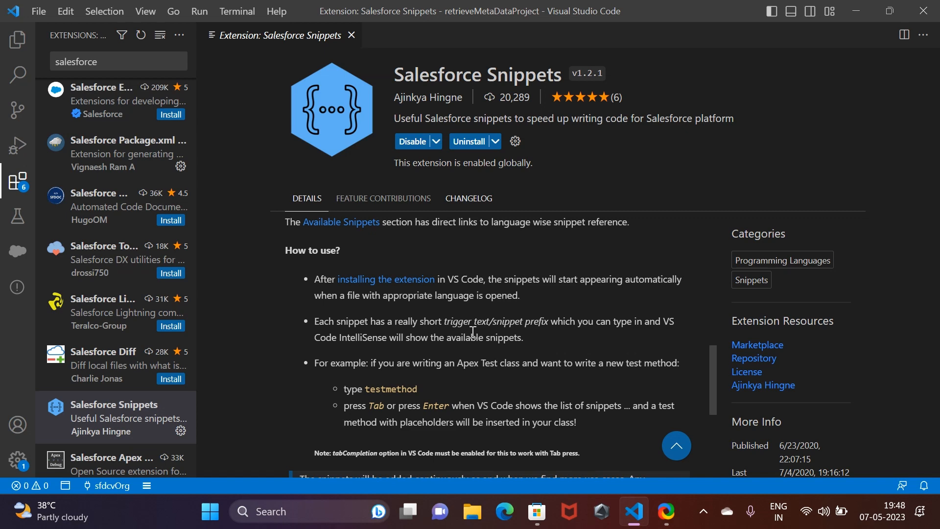
mouse_move(397, 358)
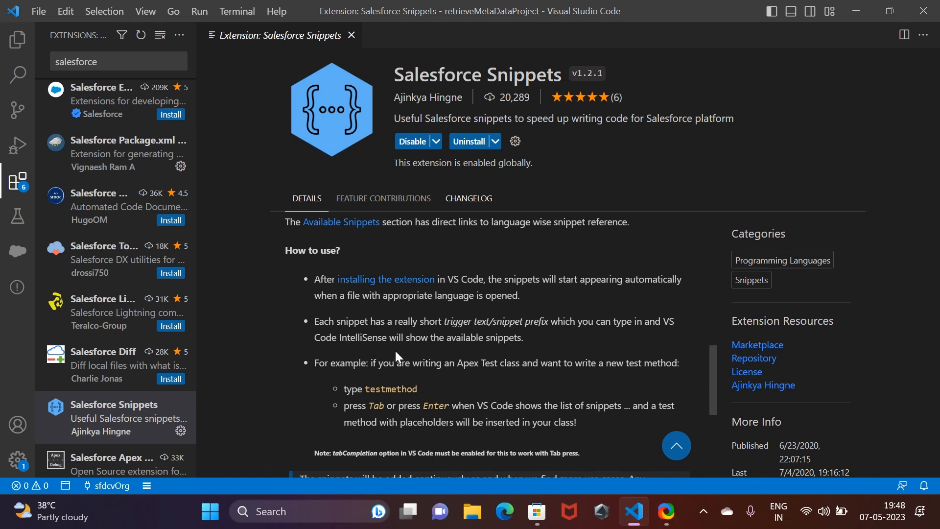
scroll("down", 3)
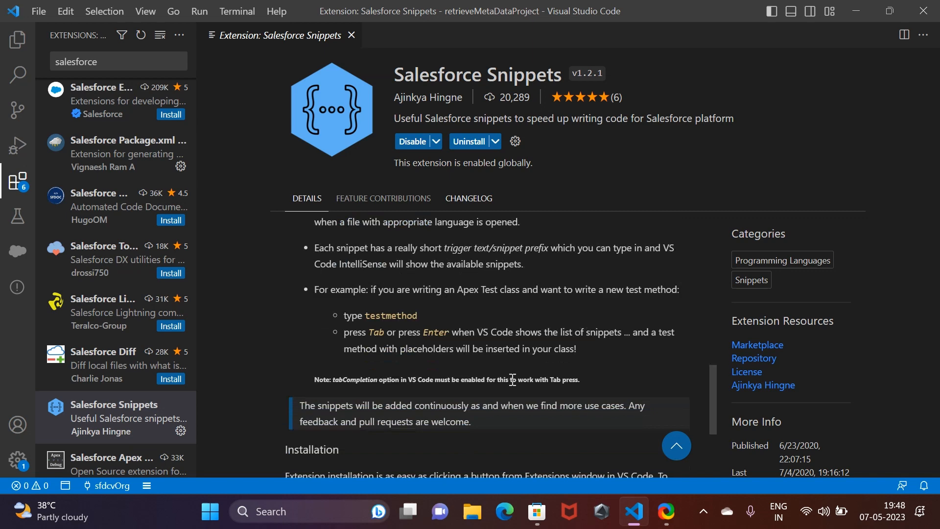
scroll("down", 3)
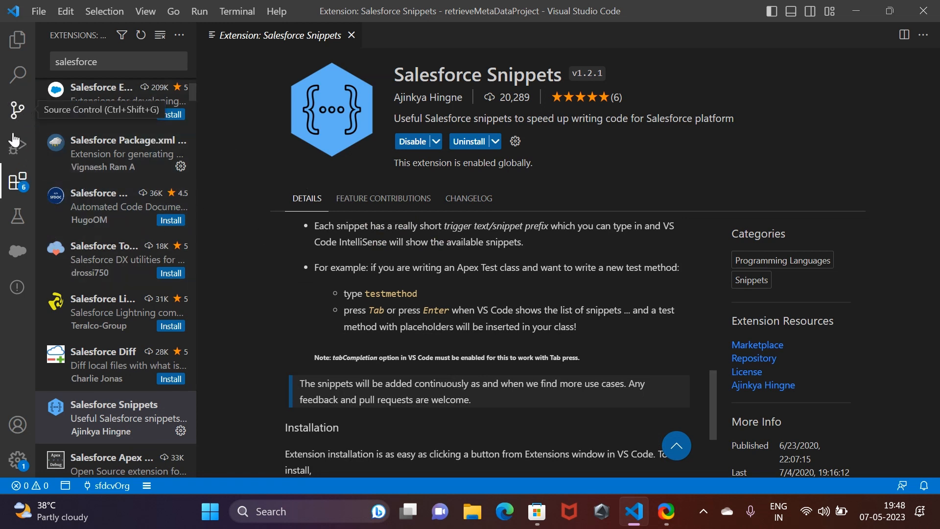
left_click(16, 39)
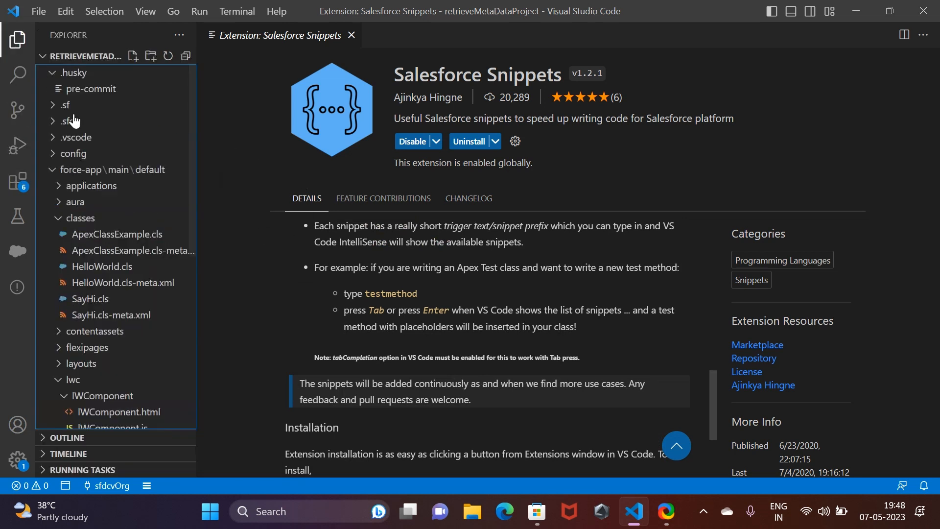
mouse_move(68, 121)
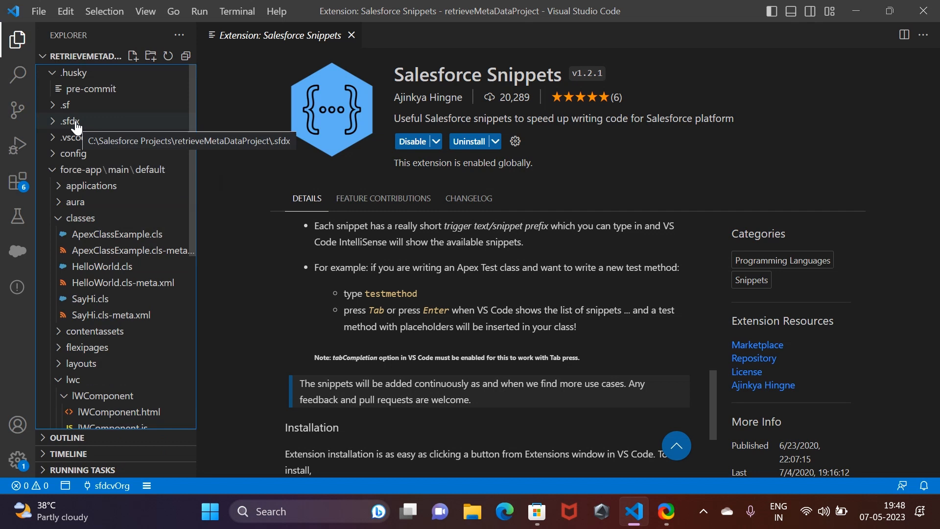
left_click(90, 298)
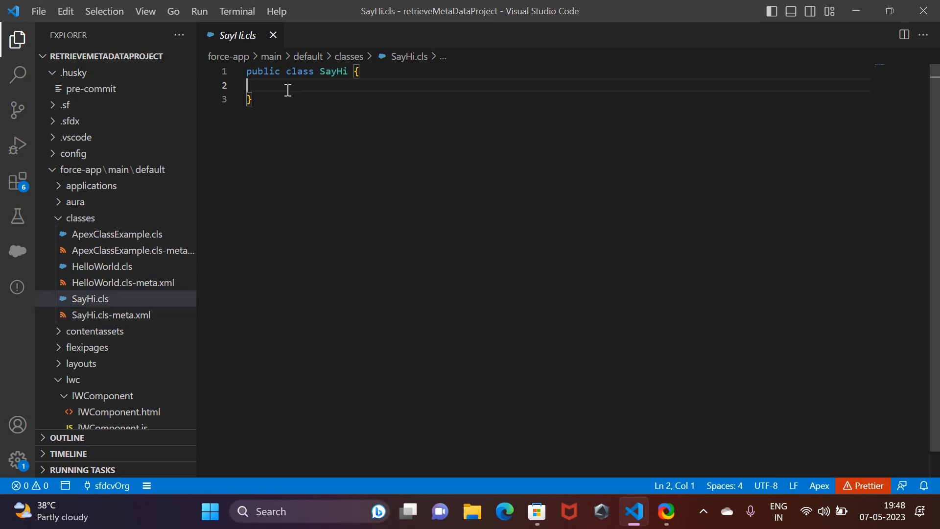
type("test")
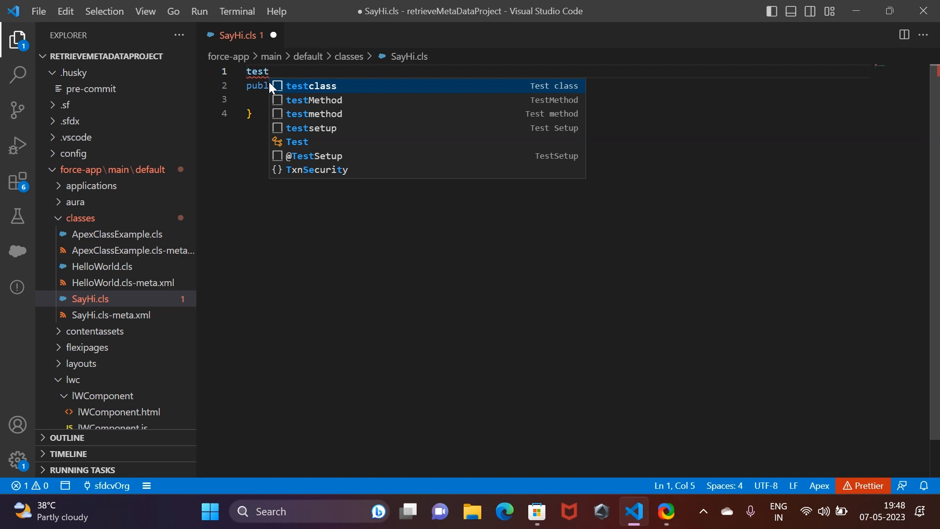
left_click(312, 86)
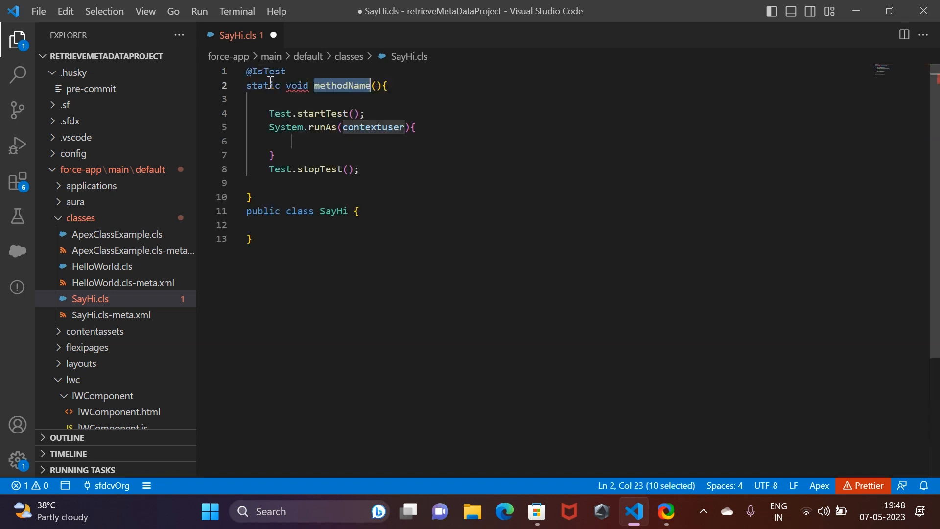
mouse_move(301, 215)
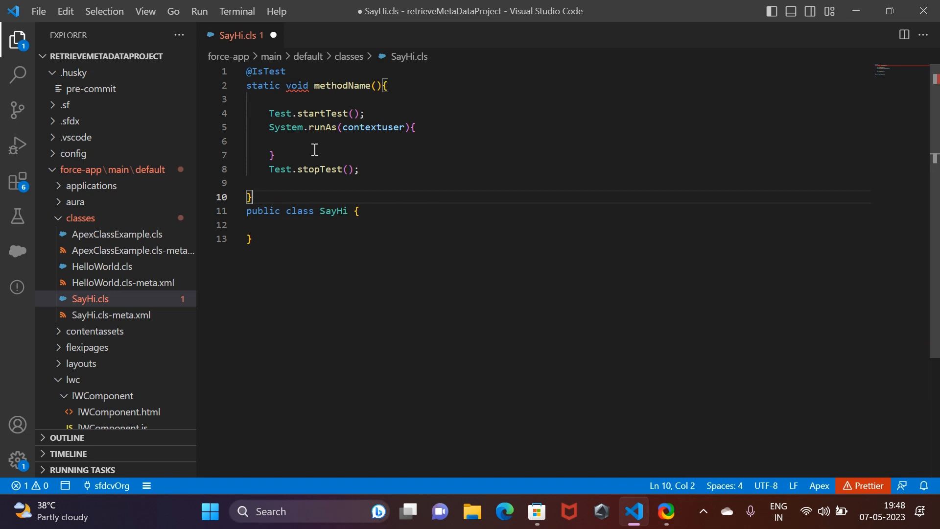
mouse_move(290, 100)
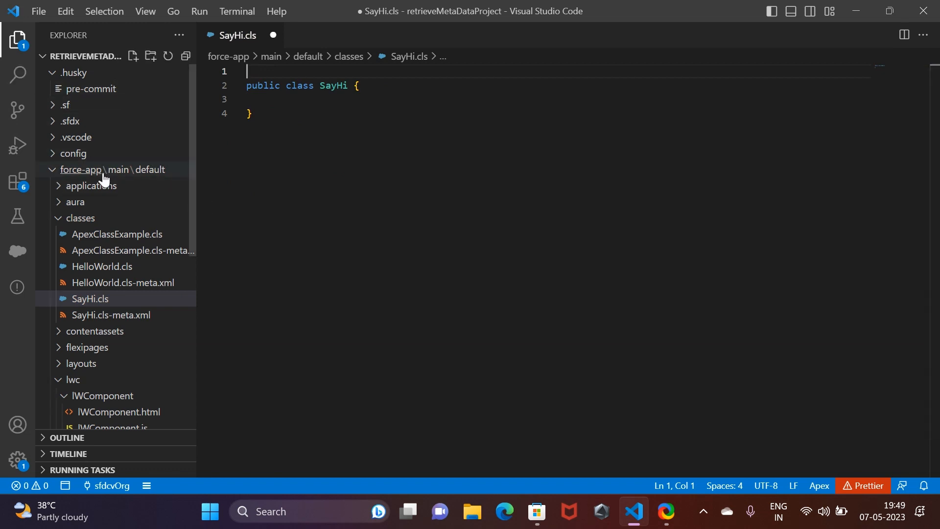
mouse_move(16, 145)
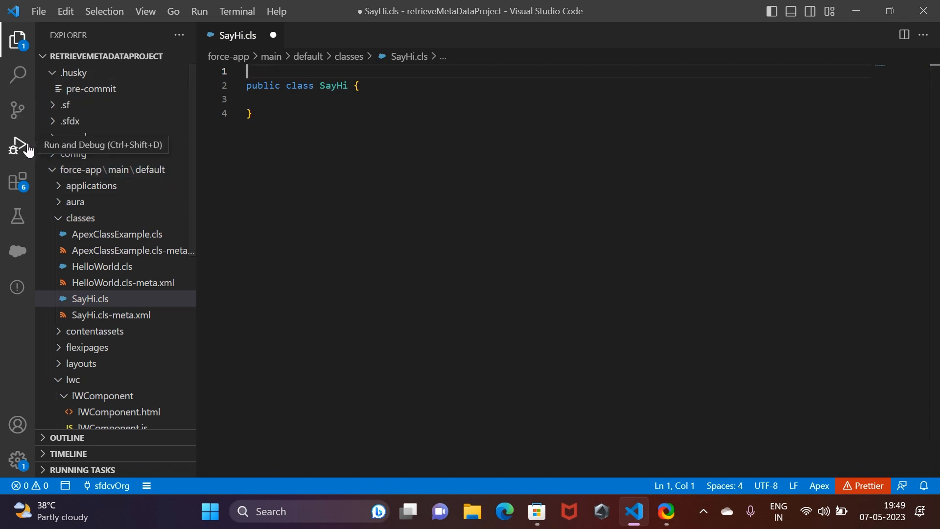
Search 'lwc snippet' in Extensions and install Salesforce LWC Snippet by Kumaresan S
left_click(17, 74)
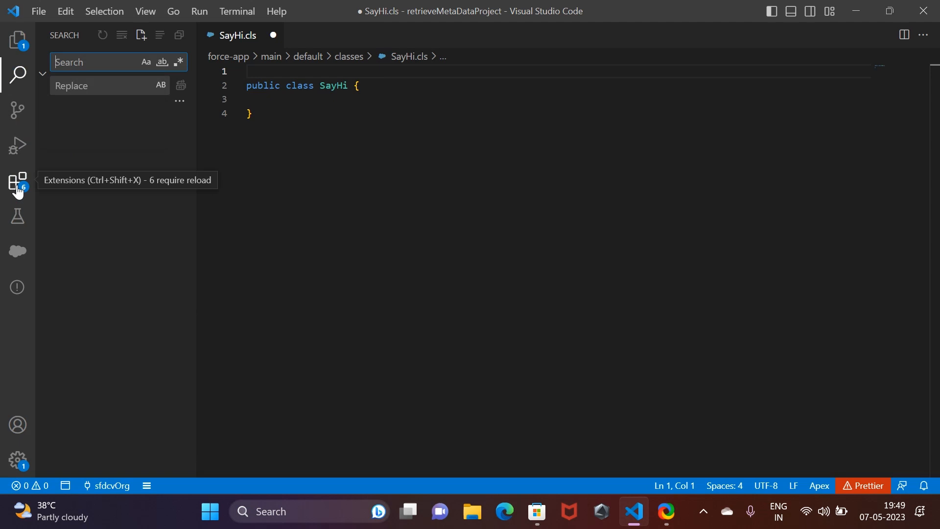
left_click(18, 181)
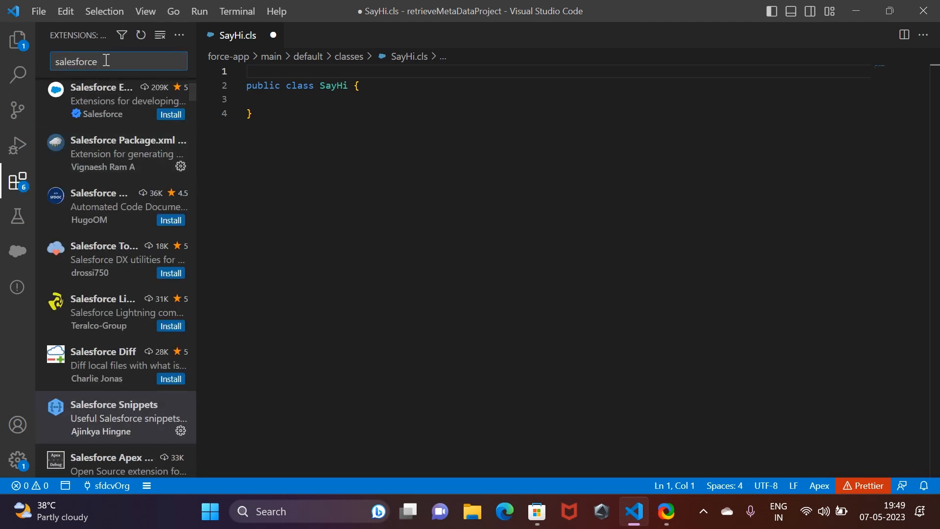
type("sa")
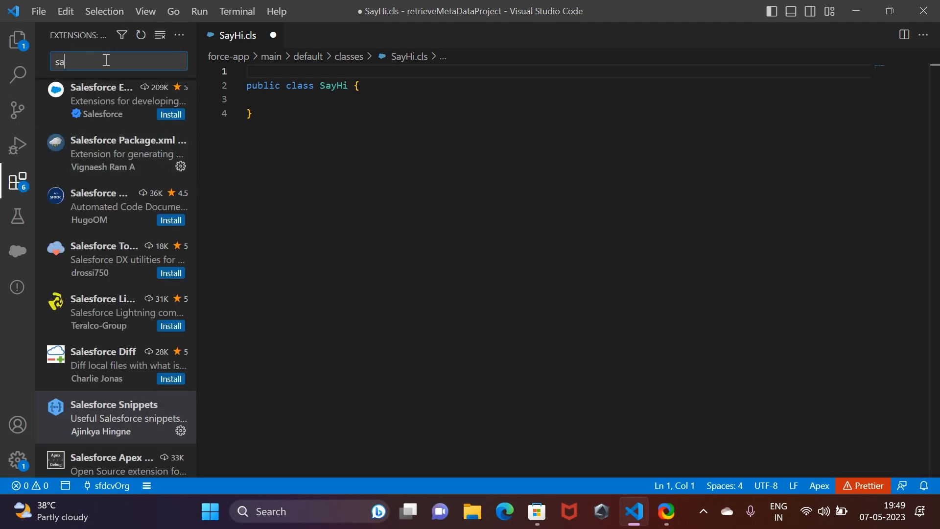
left_click(119, 61)
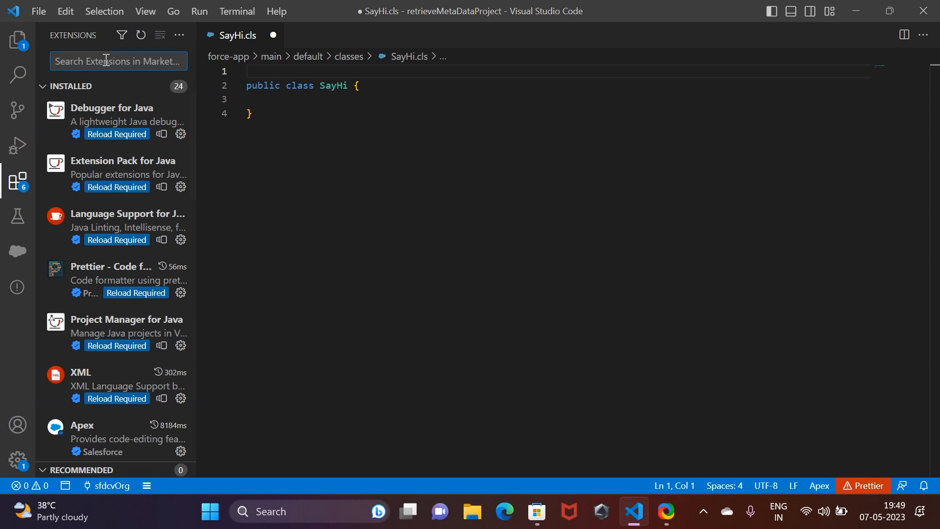
type("lwc sn")
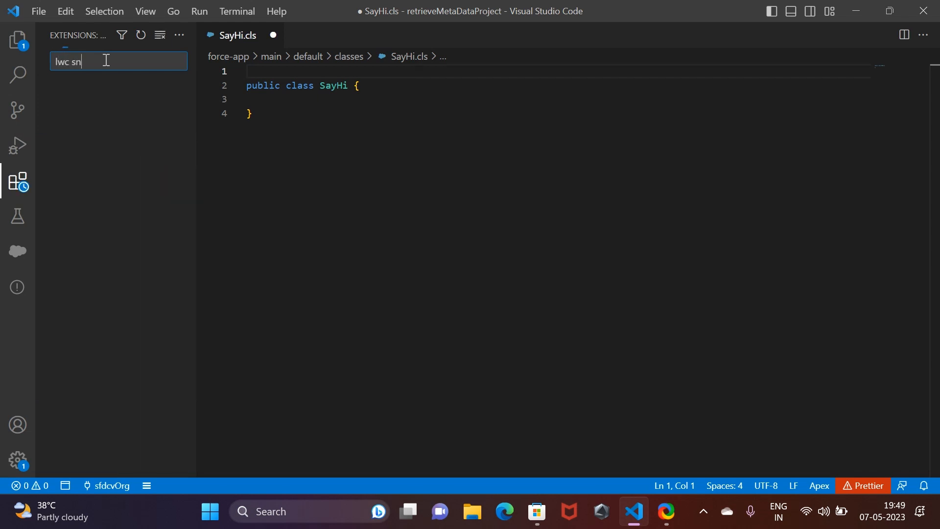
type("ippet")
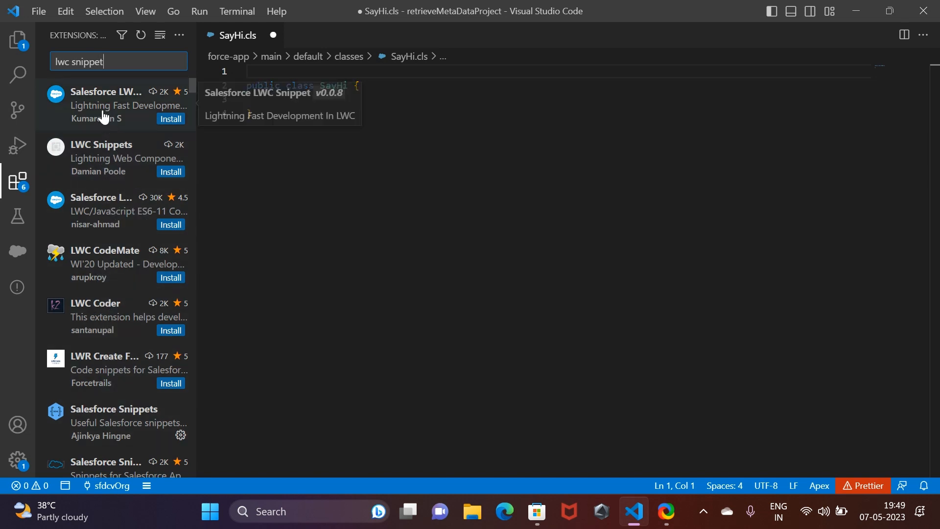
left_click(114, 105)
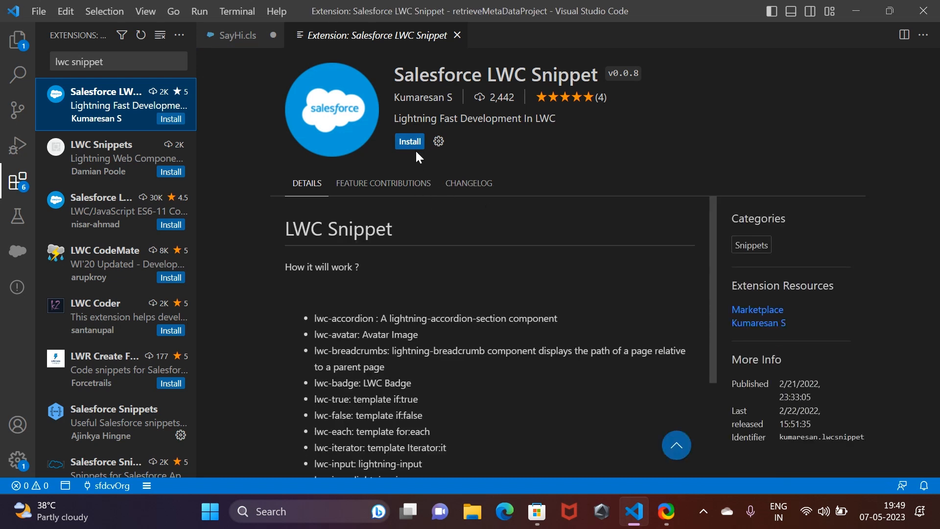
left_click(410, 141)
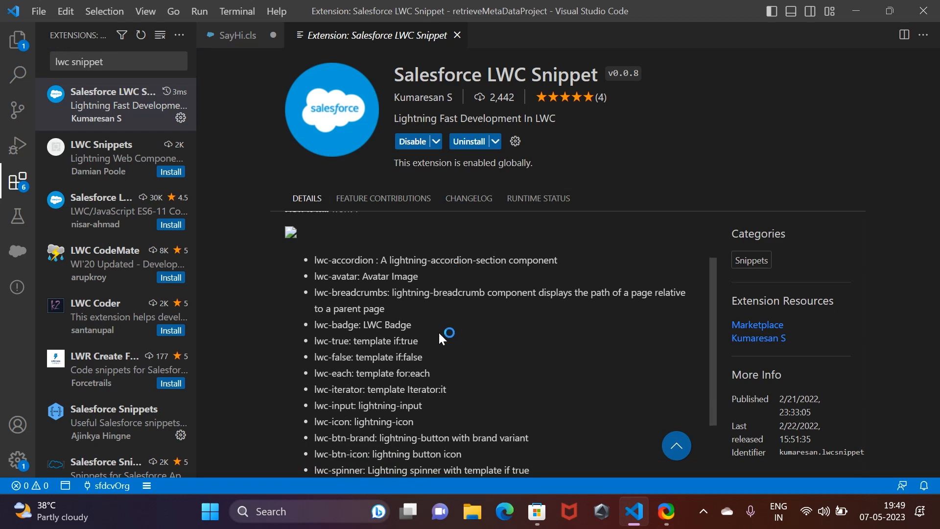
mouse_move(441, 330)
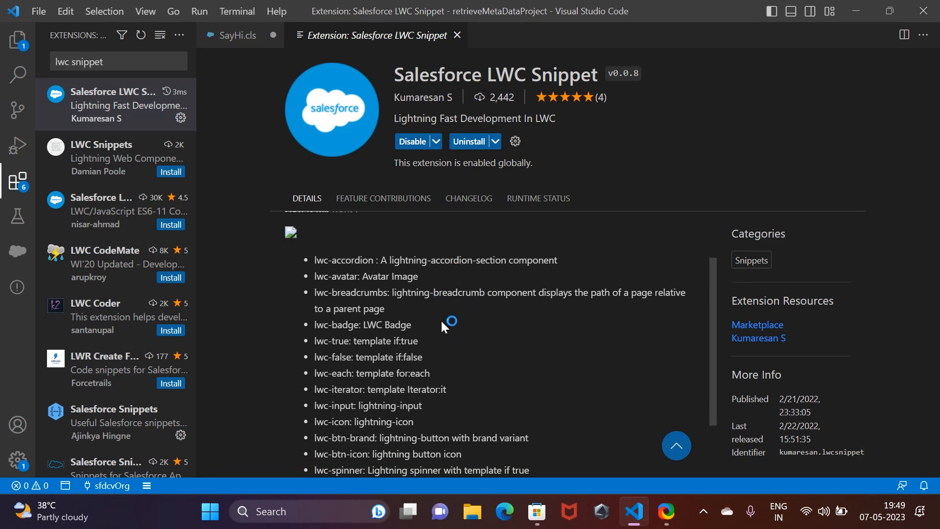
scroll("down", 3)
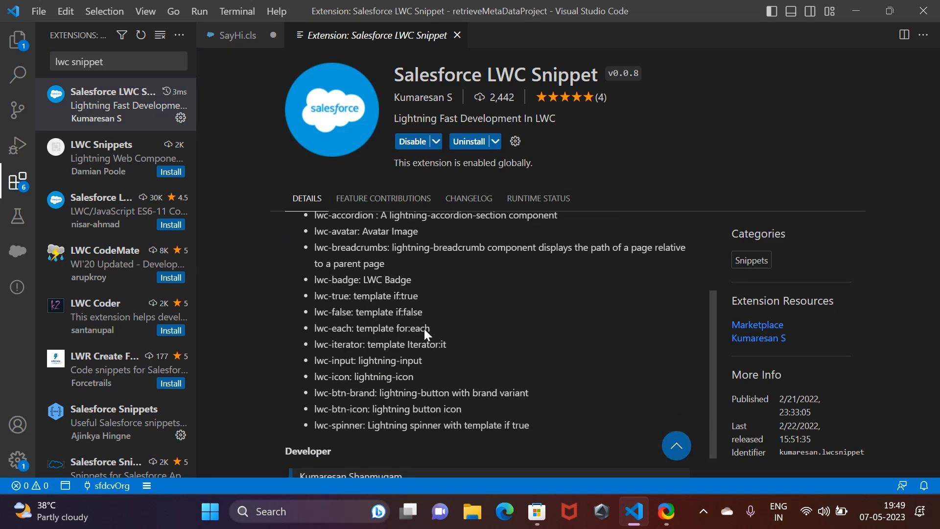
Return to the Explorer, tidy the force-app tree and bring up the lwc folder's context actions
left_click(17, 39)
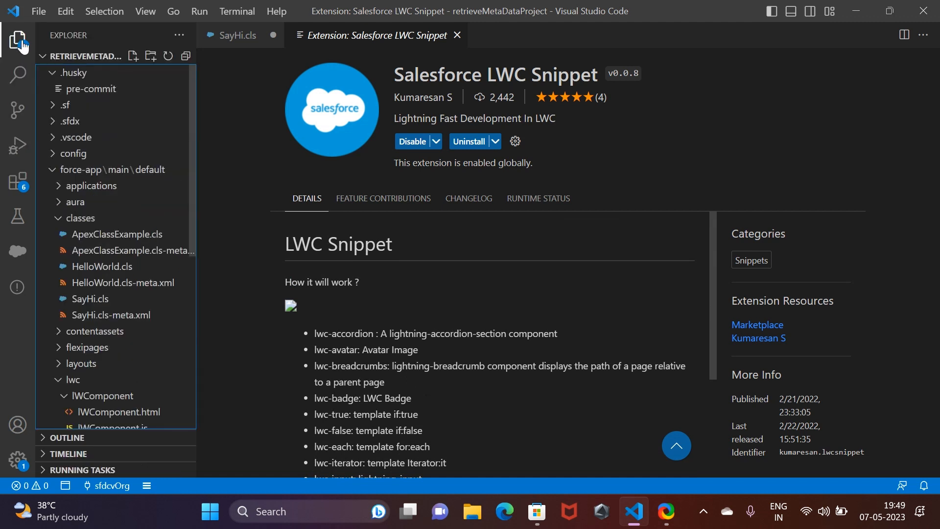
left_click(115, 169)
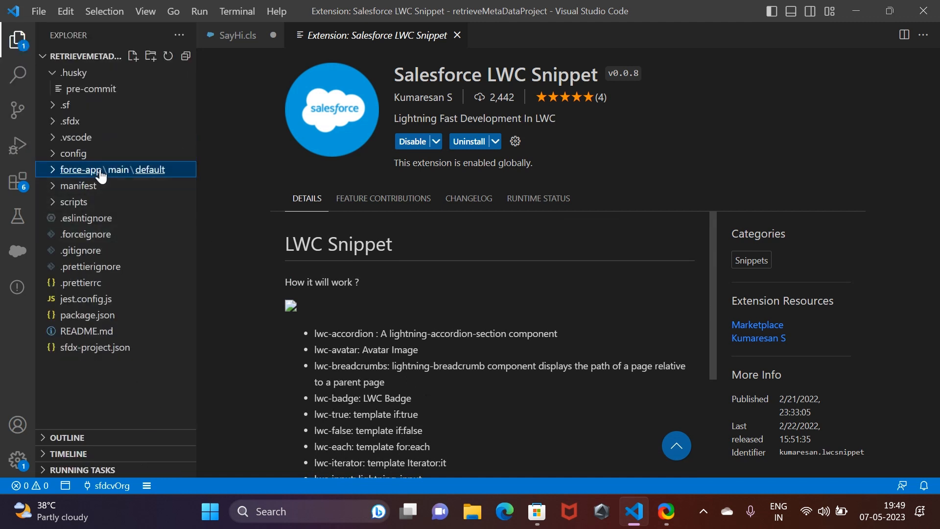
left_click(106, 169)
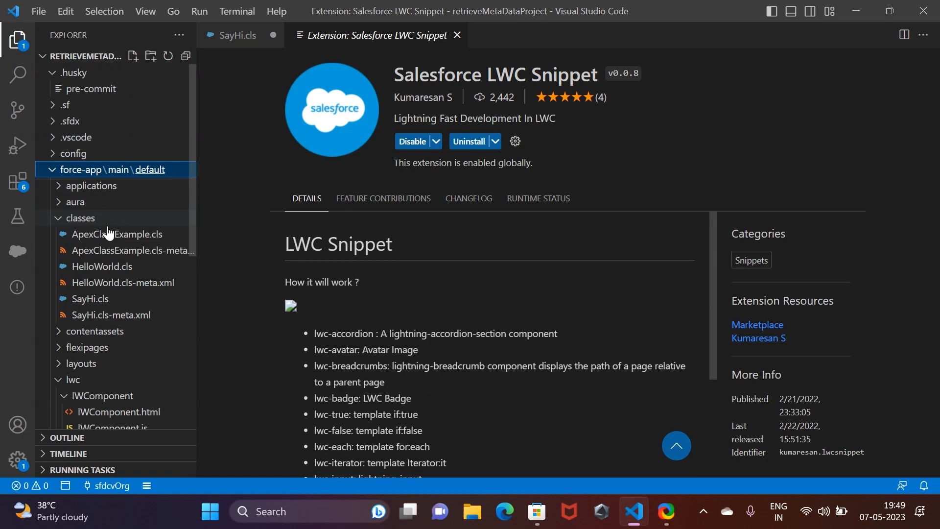
left_click(80, 217)
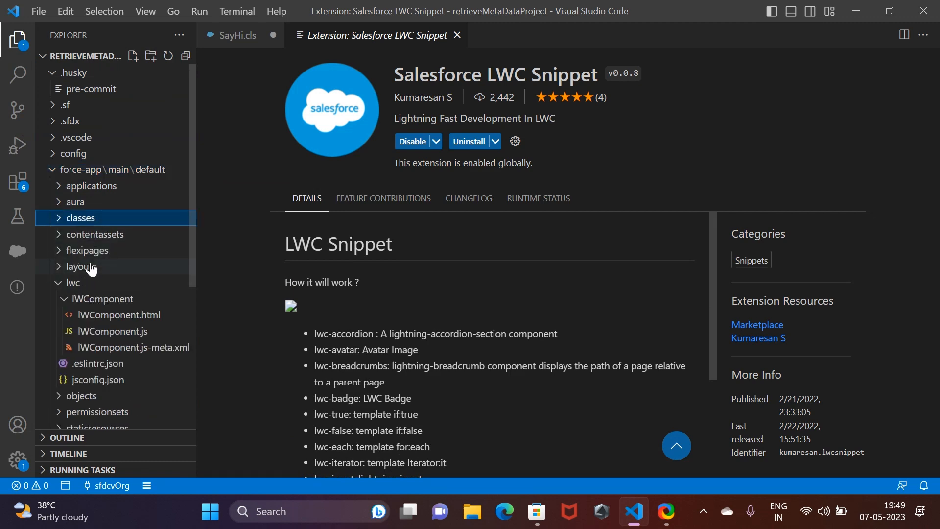
left_click(72, 282)
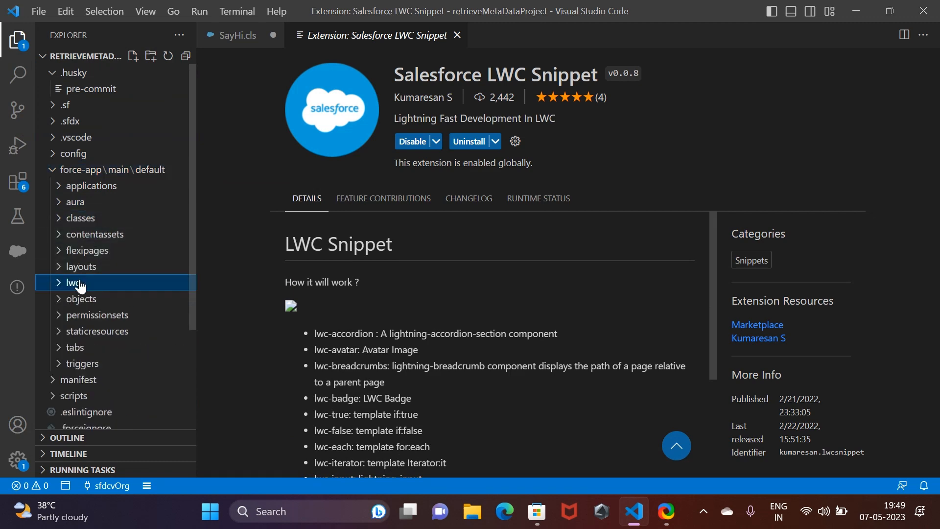
right_click(73, 282)
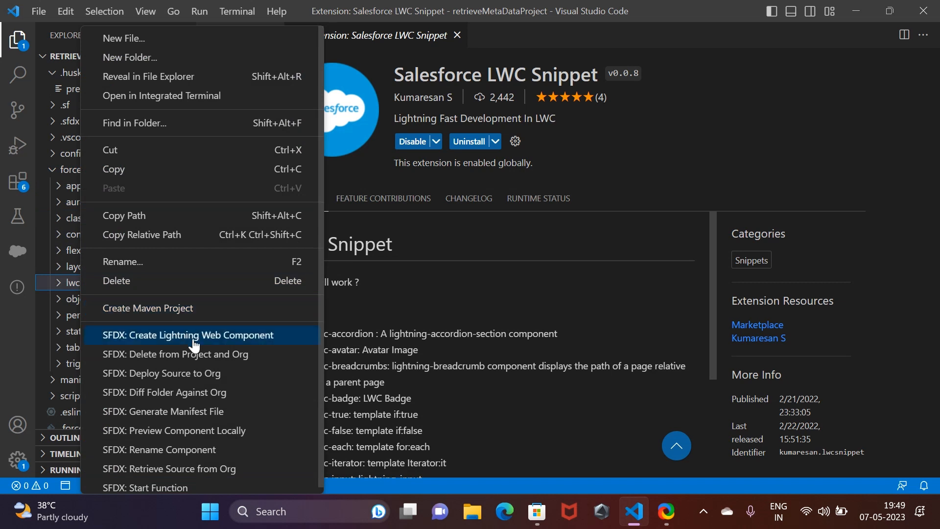
Create Lightning Web Component 'demo' in force-app/main/default/lwc, discarding unsaved SayHi.cls changes
left_click(188, 335)
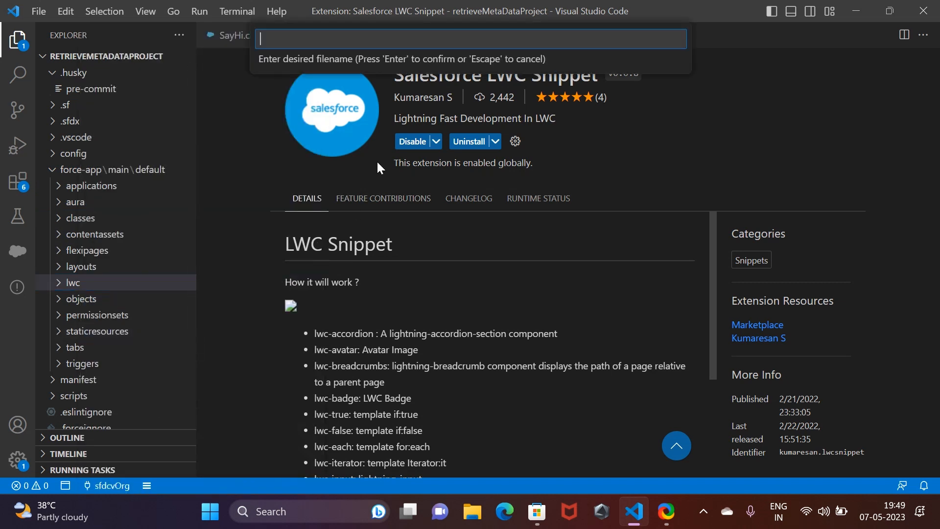
type("demo")
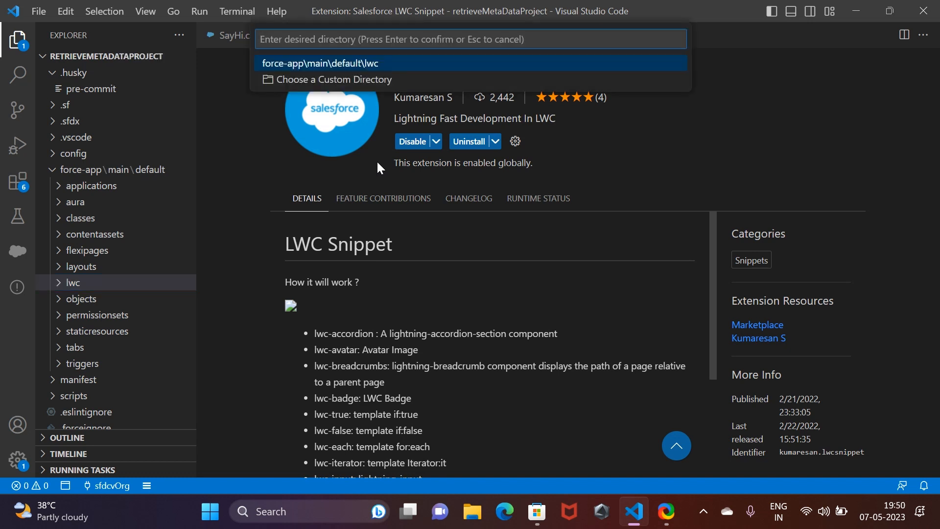
left_click(320, 62)
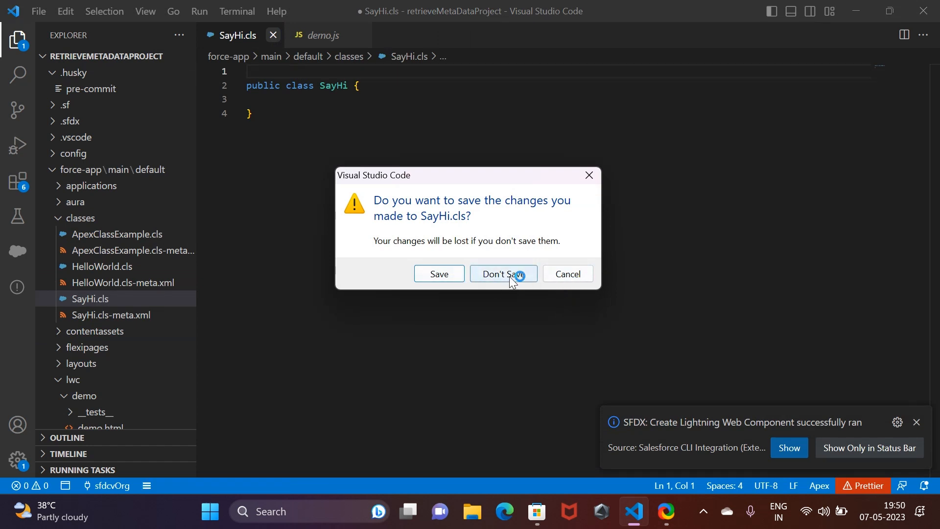
left_click(503, 273)
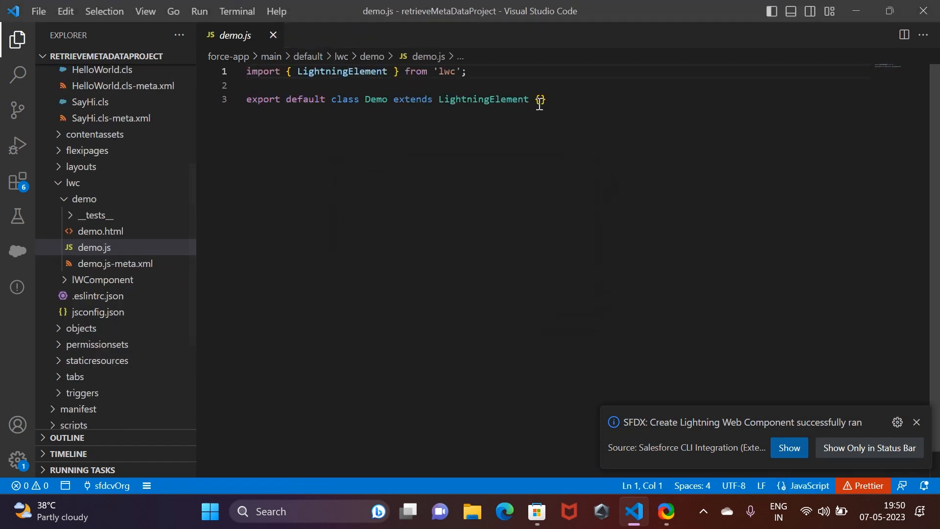
Add a line under the lwc import in demo.js and start the 'imp:getR' getRecord import snippet
key("Enter")
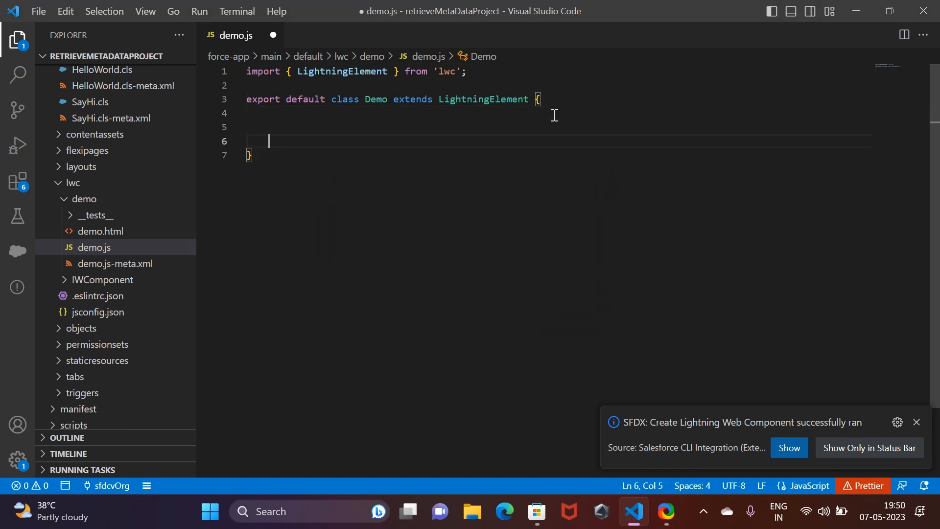
left_click(466, 72)
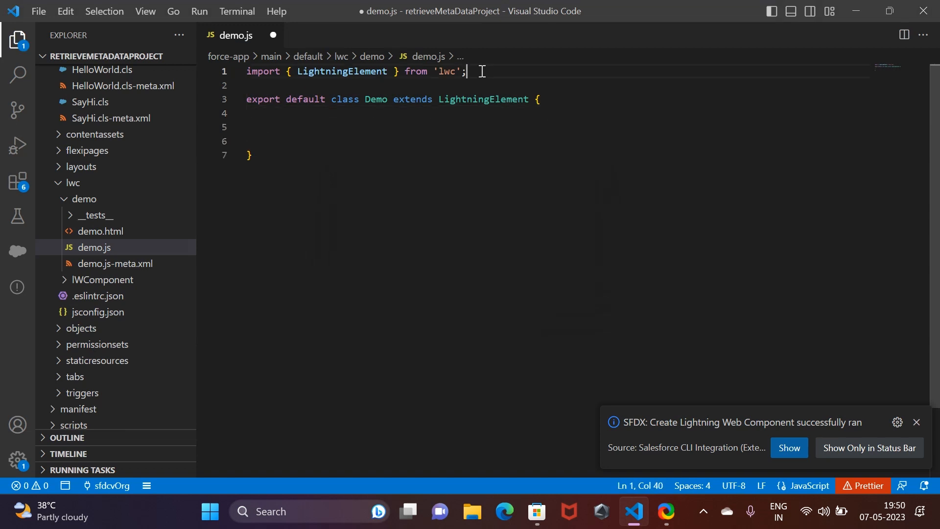
key("Enter")
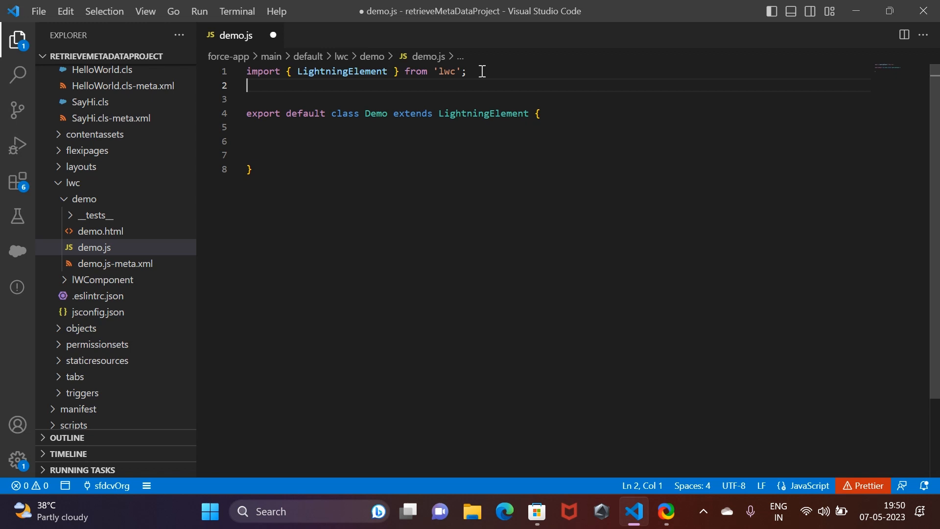
type("i")
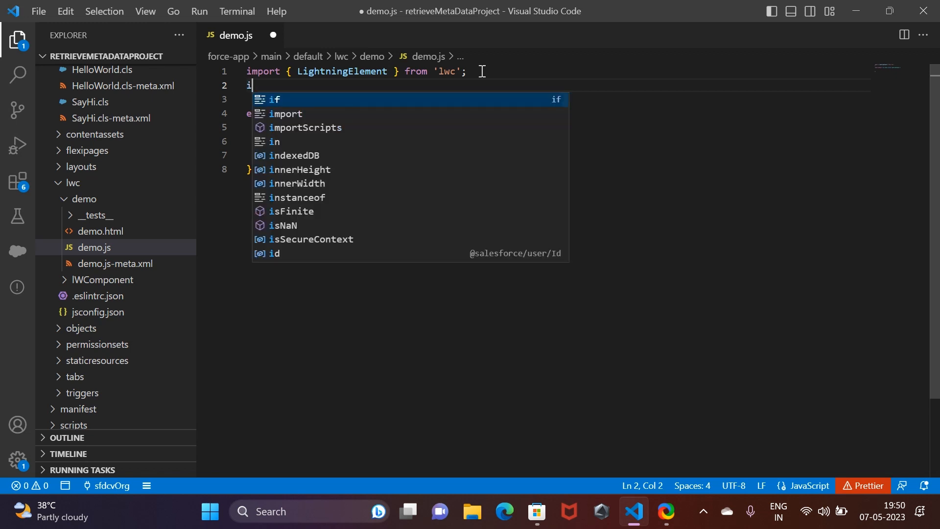
type("mp:")
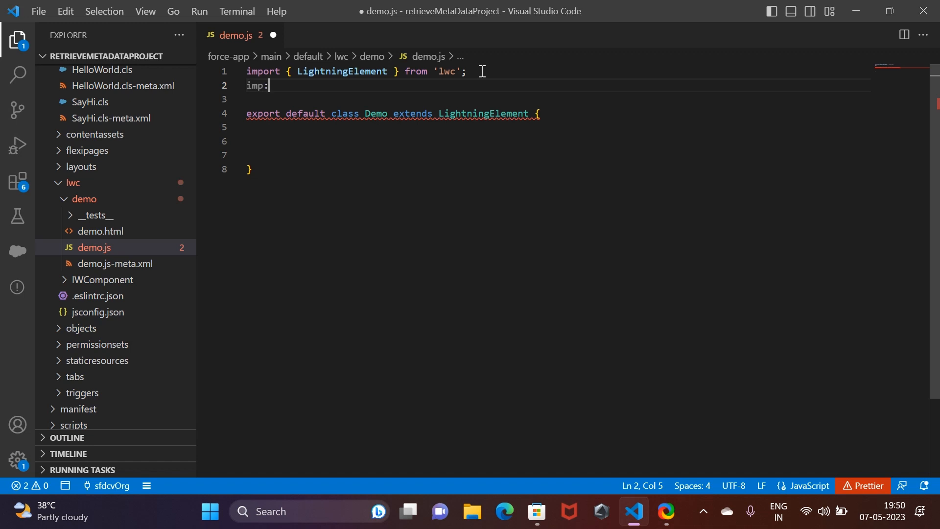
type("re")
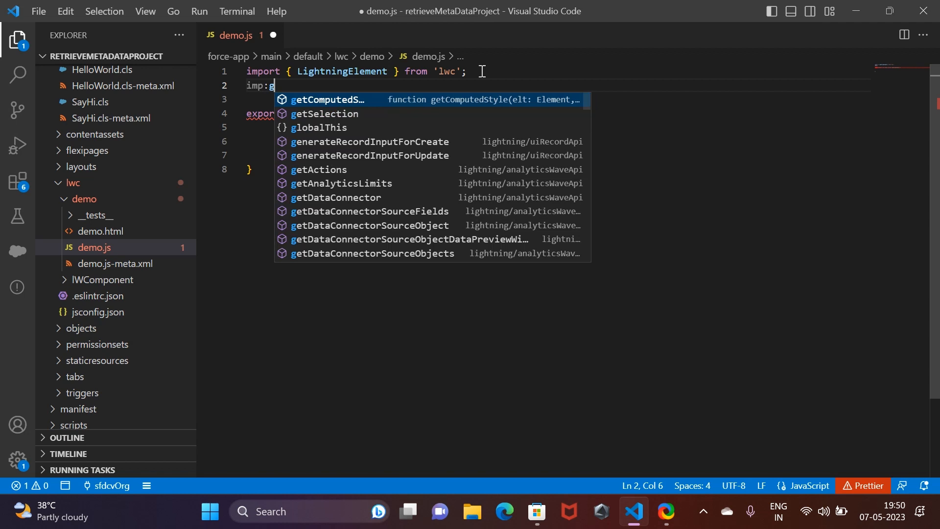
type("et")
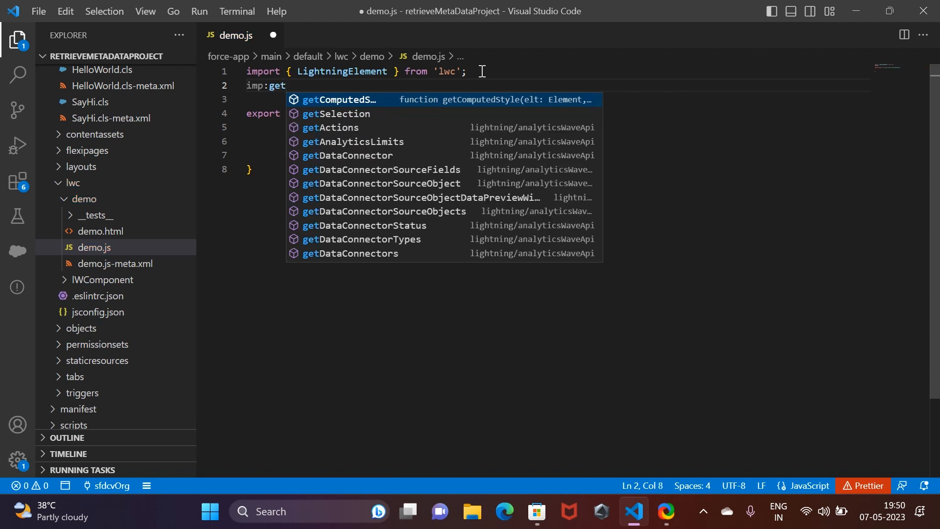
type("R")
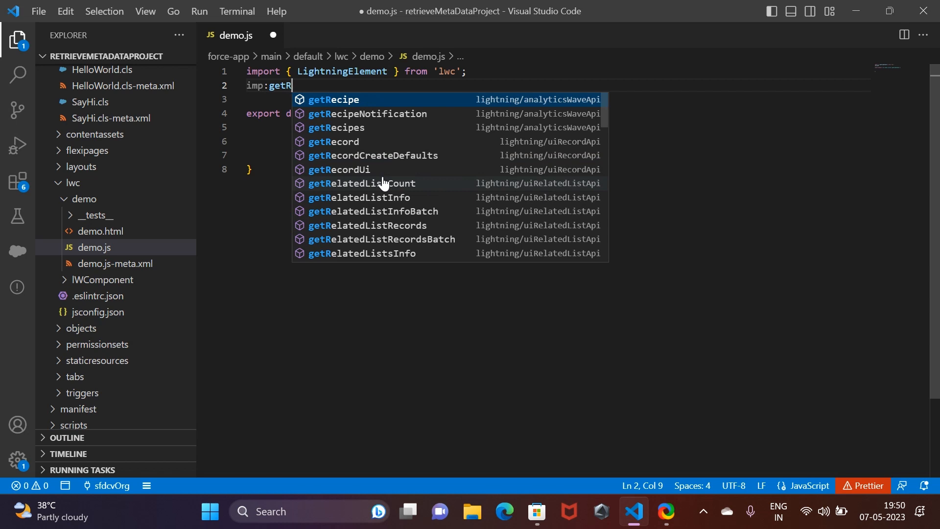
mouse_move(375, 146)
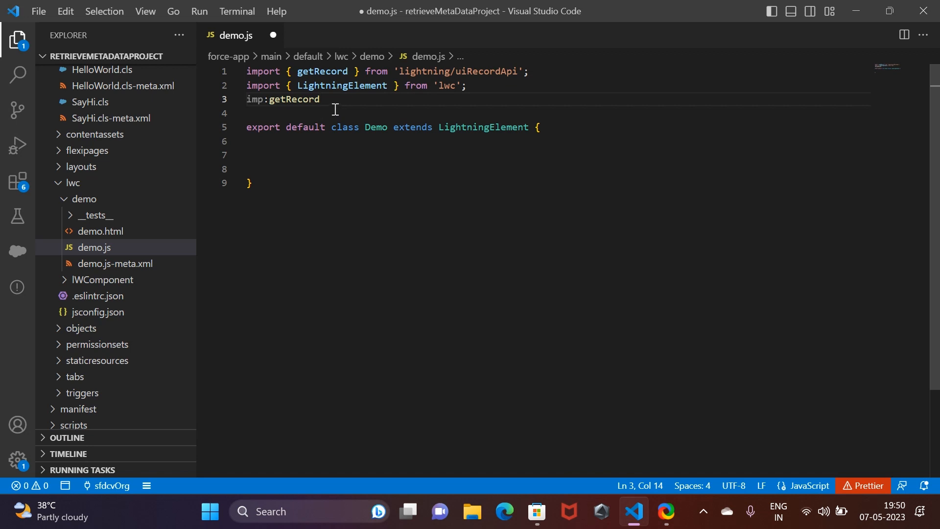
mouse_move(335, 85)
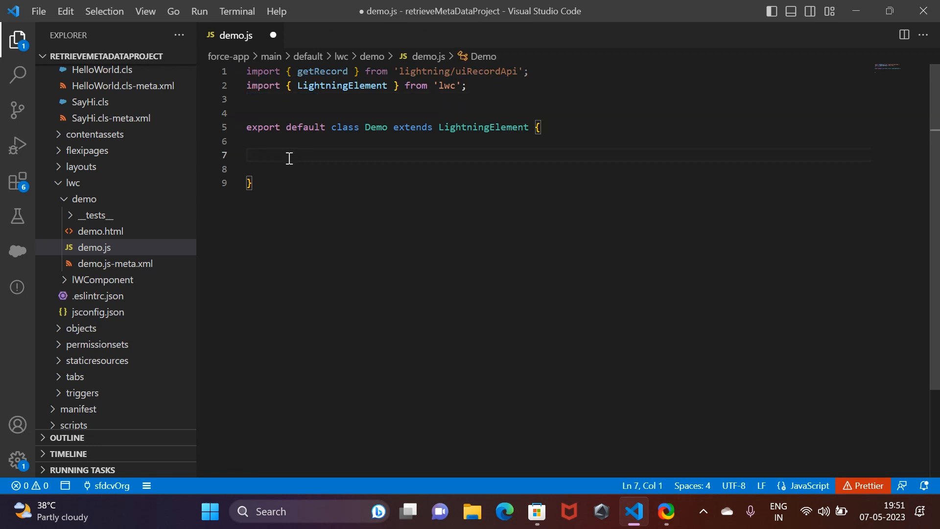
Insert the lwc-wire-apex-function snippet, then close demo.js without saving
type("wrie")
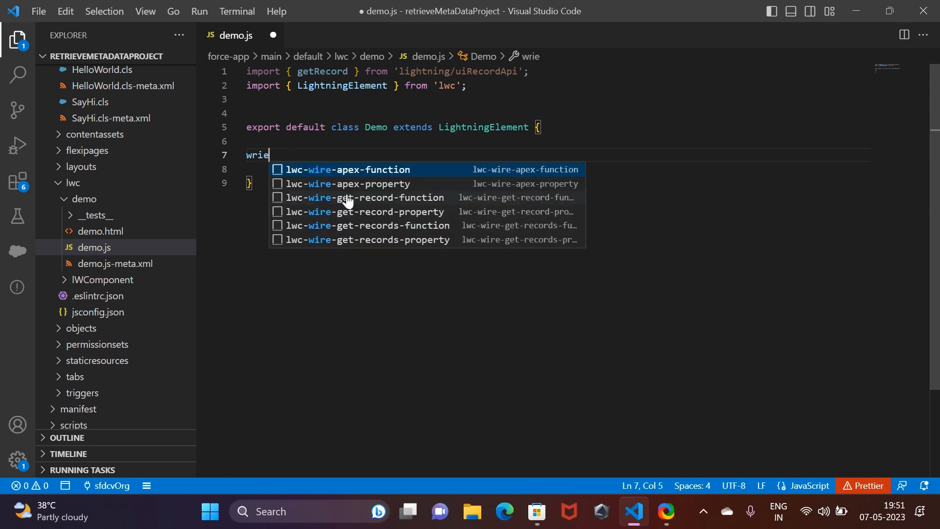
left_click(347, 169)
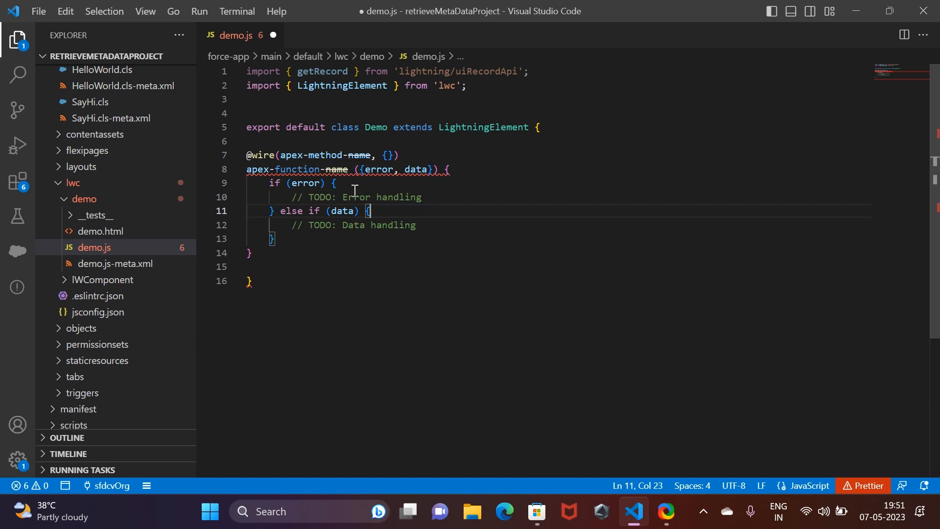
mouse_move(336, 218)
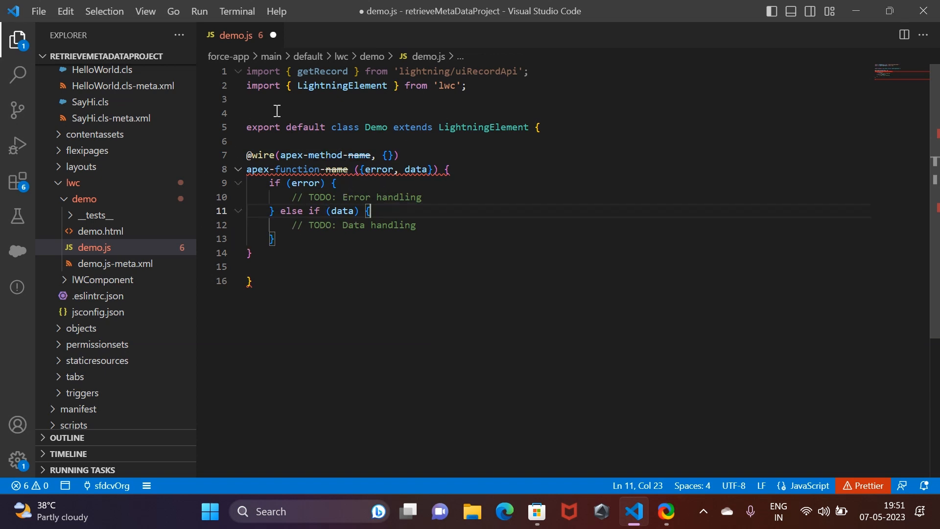
left_click(273, 35)
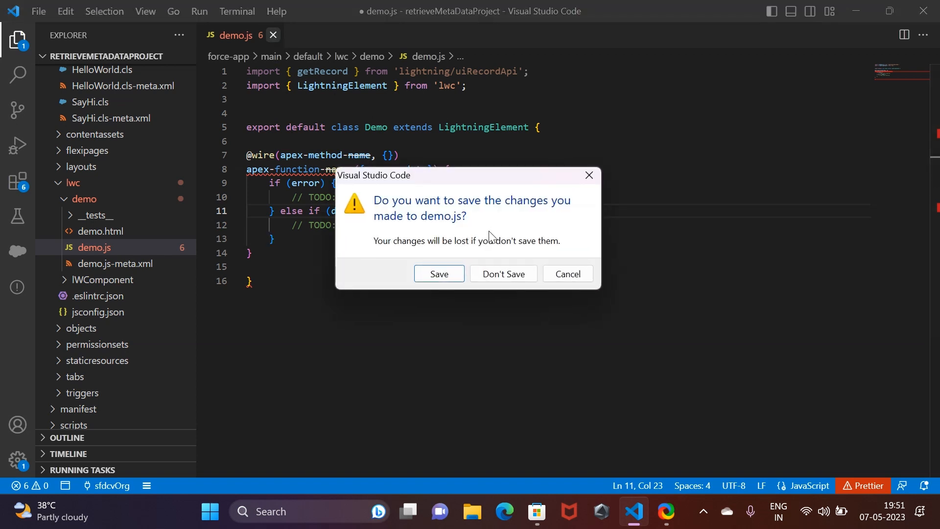
left_click(504, 274)
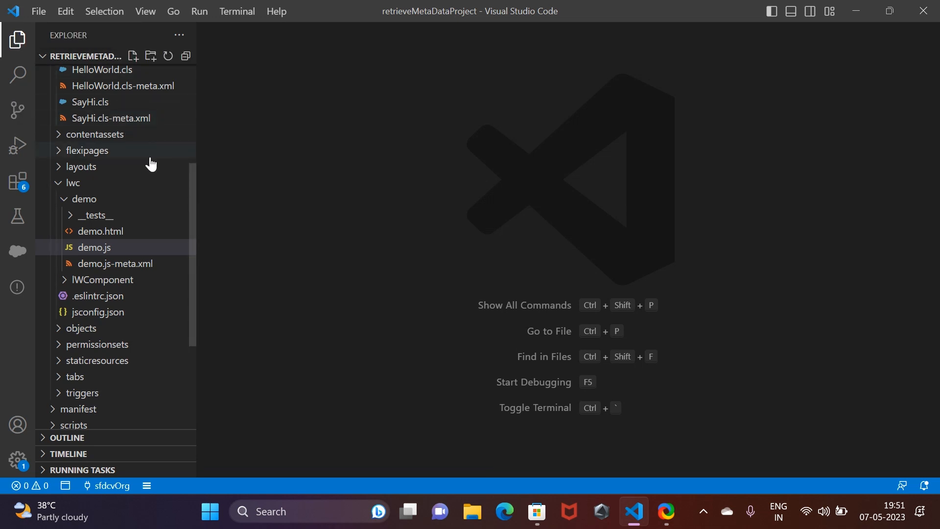
mouse_move(87, 151)
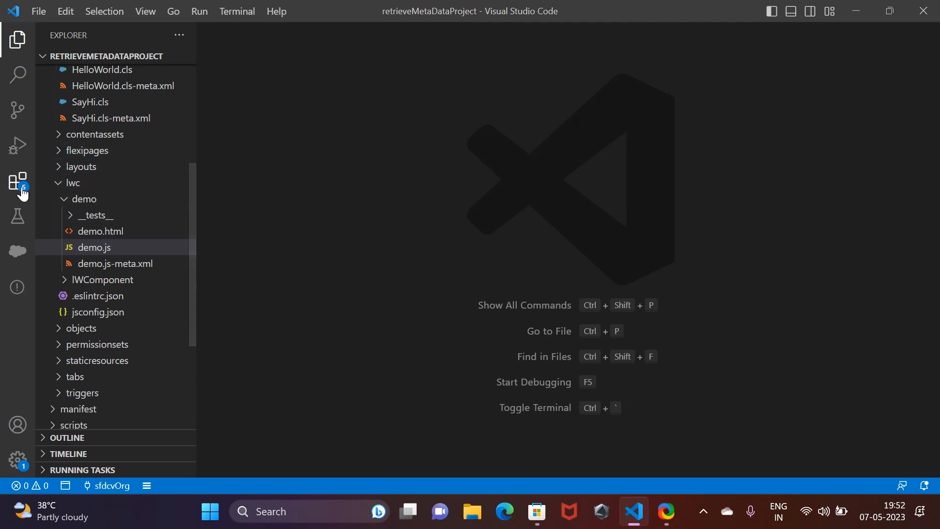
Search Extensions for 'apex pmd' and start installing Apex PMD by Charlie Jonas
left_click(17, 39)
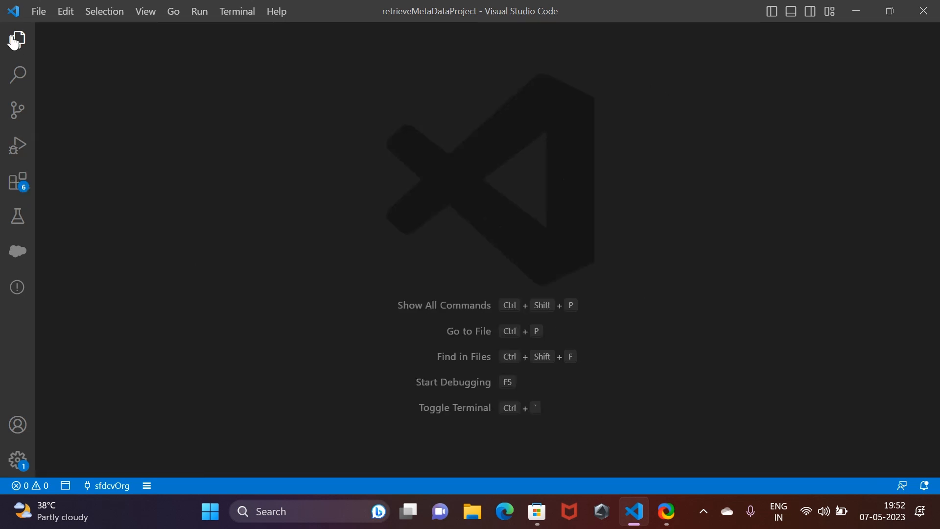
left_click(17, 39)
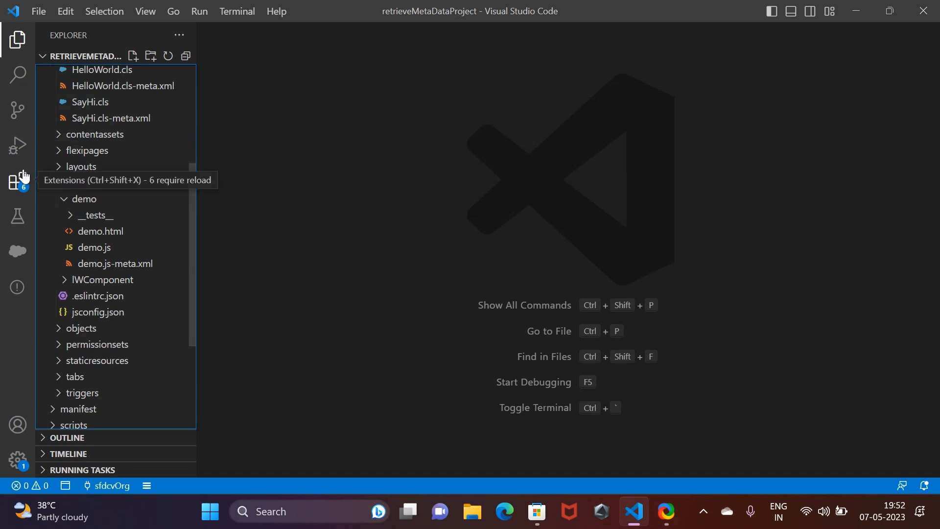
left_click(18, 181)
type("a")
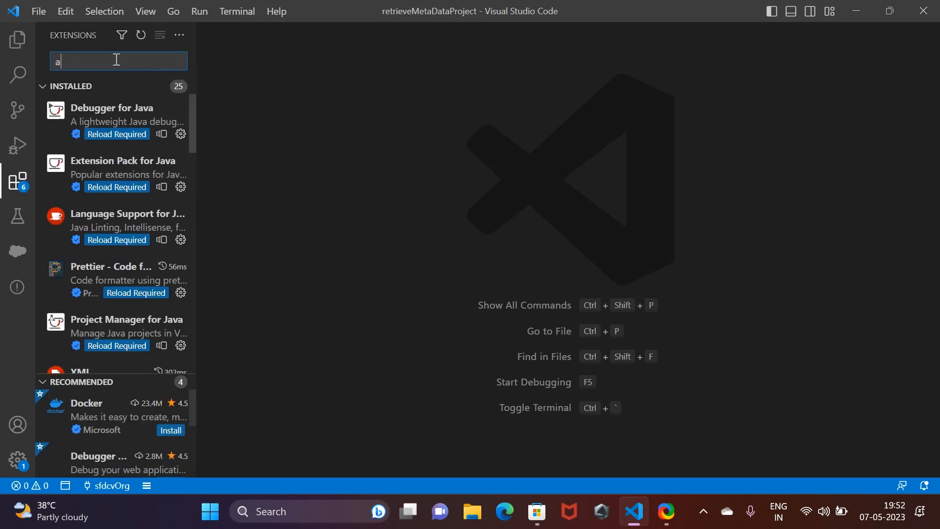
type("pex pmd")
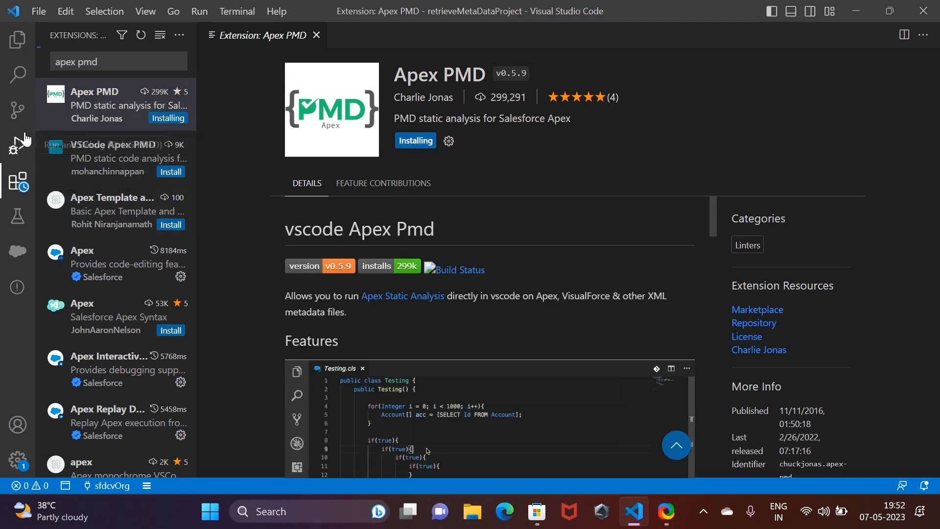
left_click(18, 39)
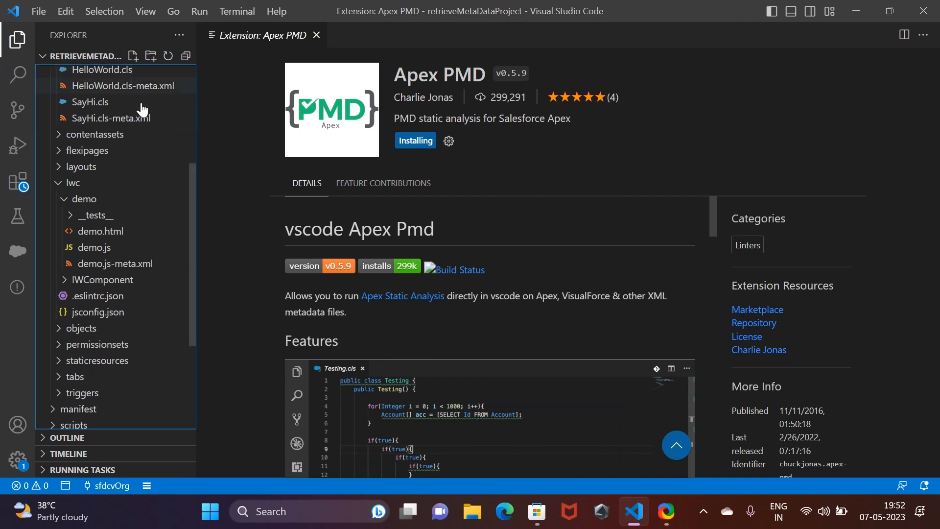
Open ApexClassExample.cls, correct the return variable sccs to accs and save
left_click(118, 234)
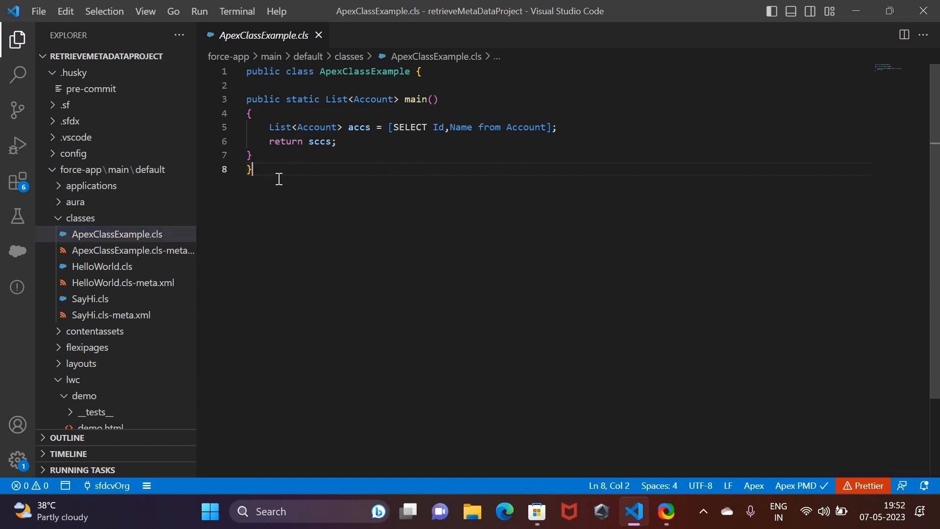
key("ctrl+a")
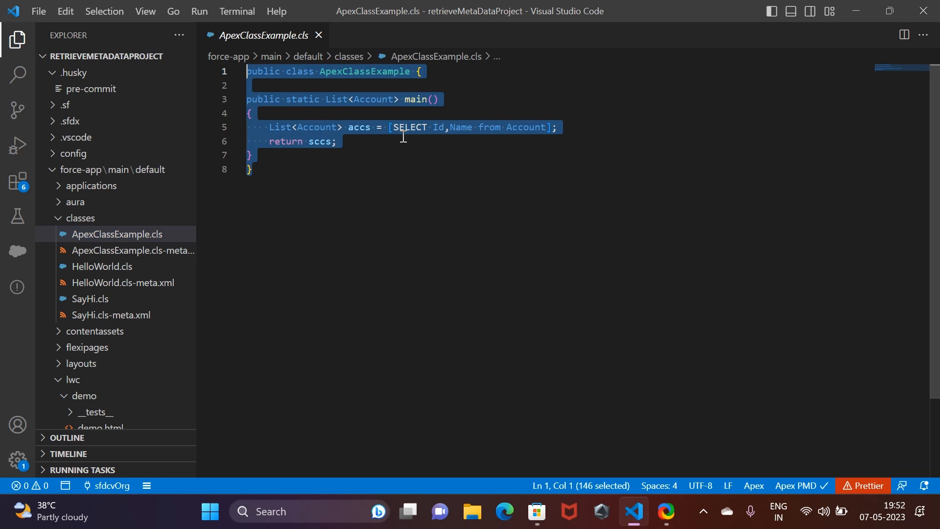
left_click(315, 141)
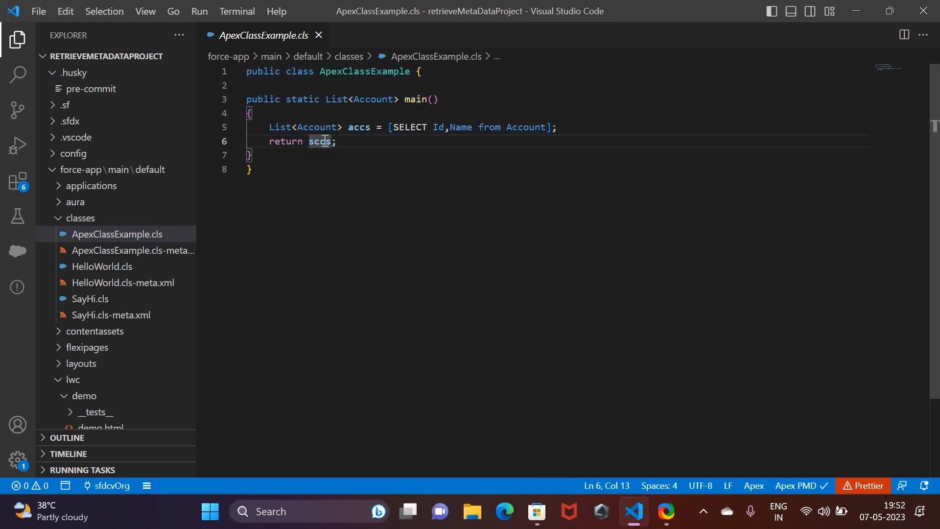
type("accs")
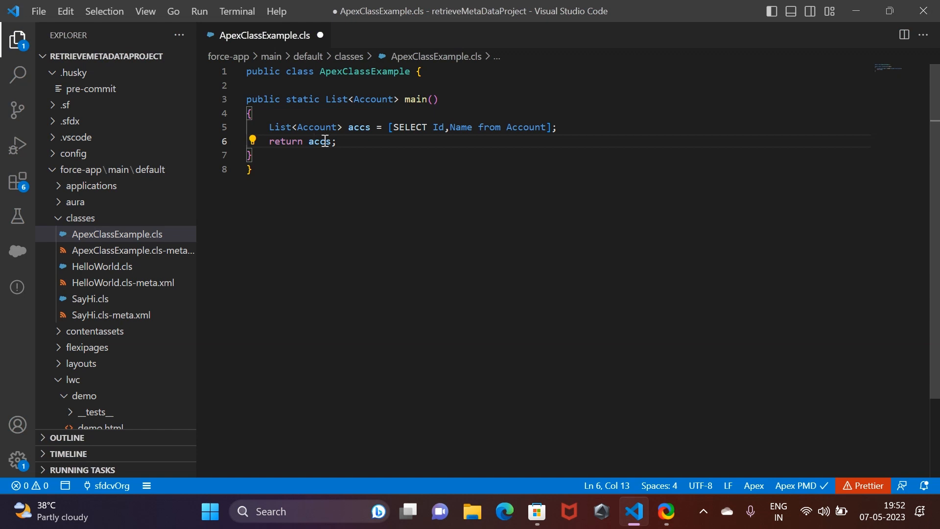
key("ctrl+s")
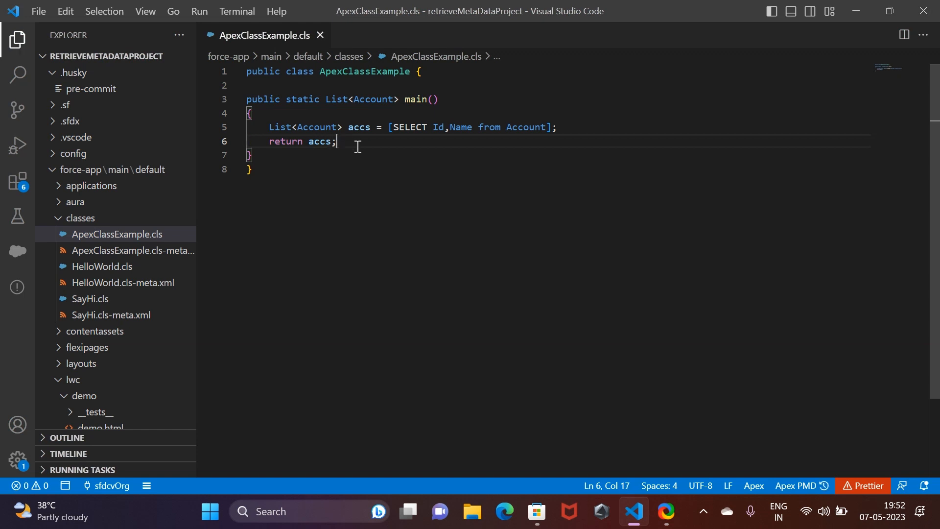
mouse_move(298, 200)
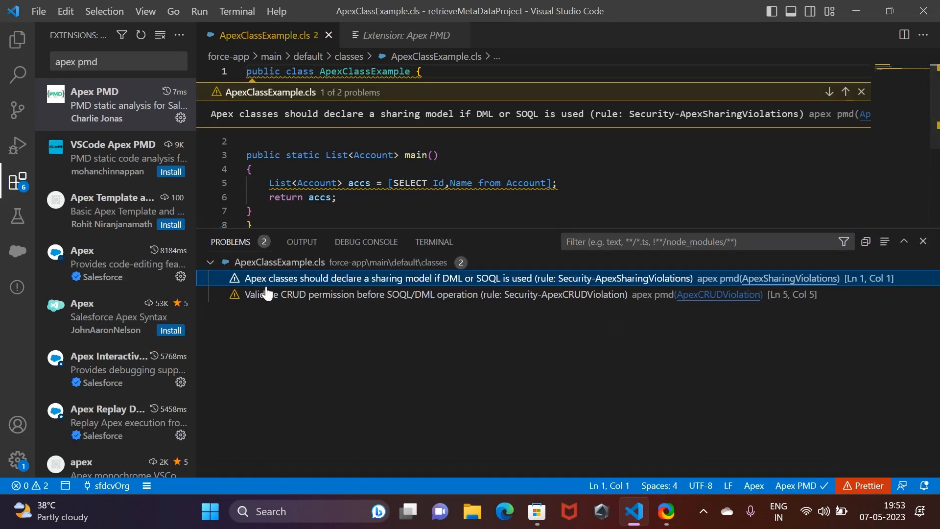
mouse_move(330, 324)
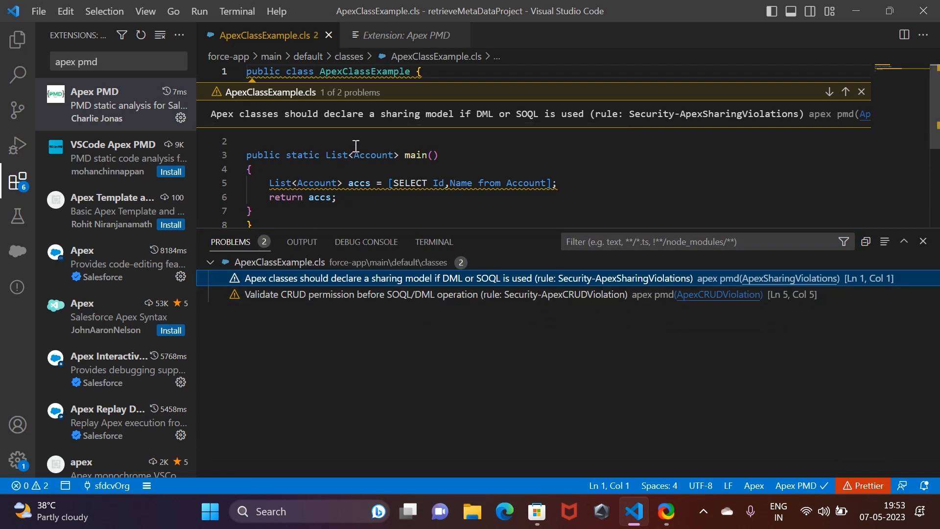
mouse_move(437, 209)
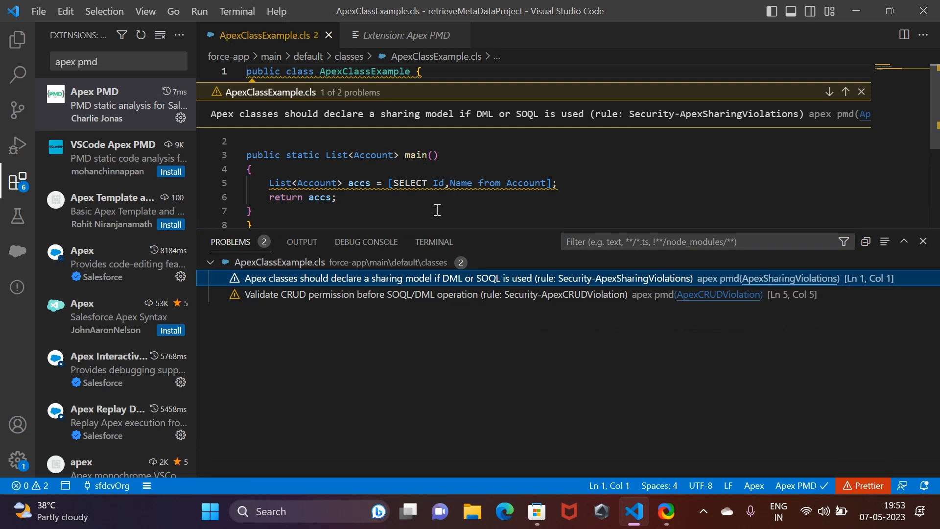
mouse_move(349, 295)
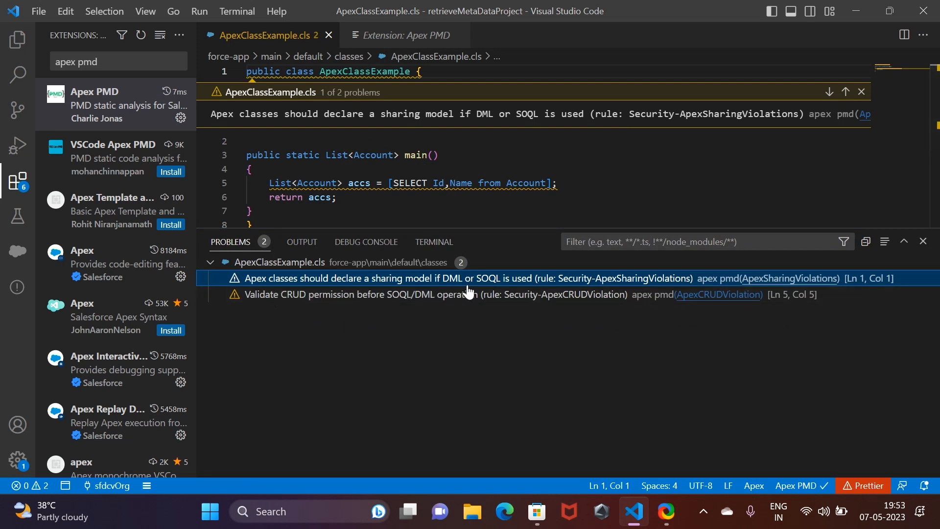
mouse_move(585, 290)
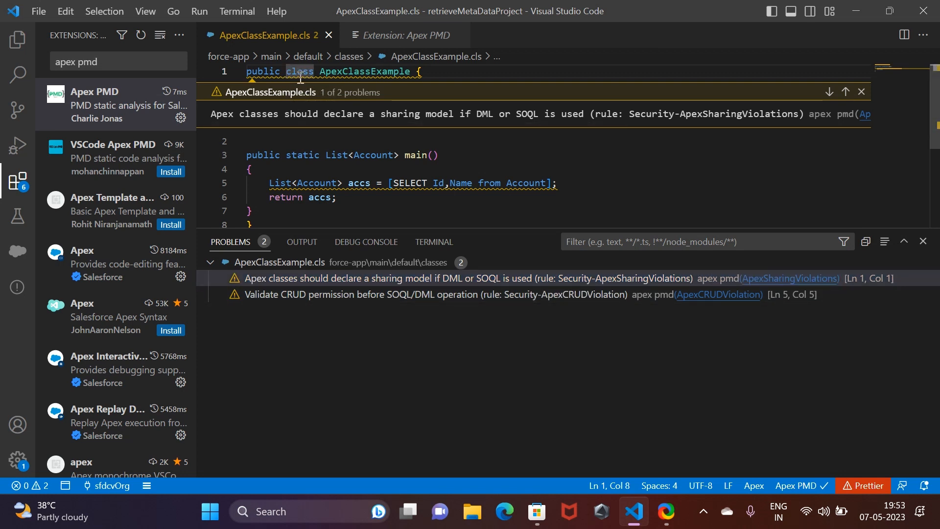
Declare the class 'with sharing' and add WITH SECURITY_ENFORCED to its SOQL query
type("with sharing")
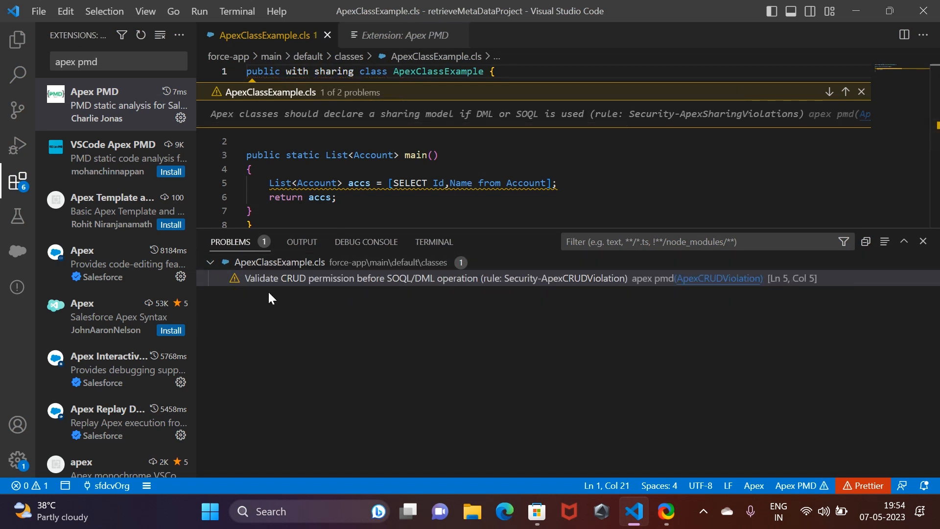
mouse_move(391, 288)
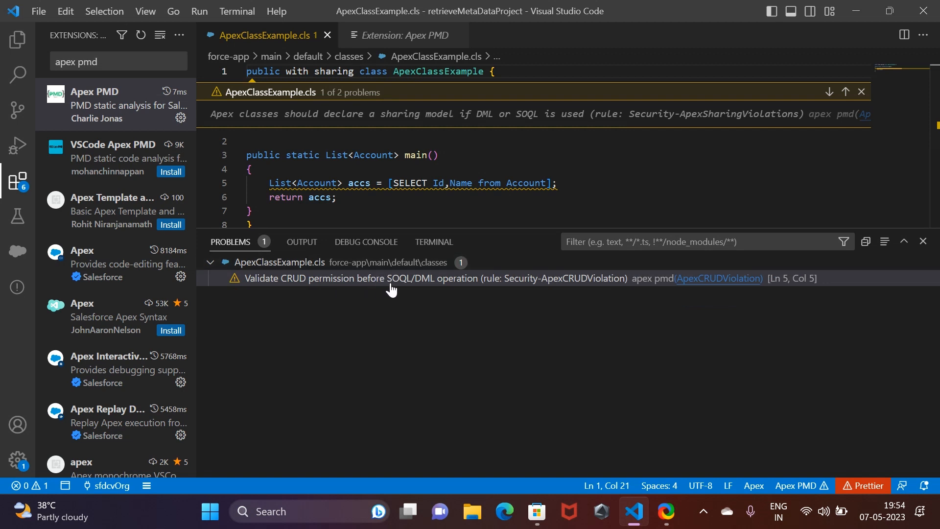
mouse_move(552, 191)
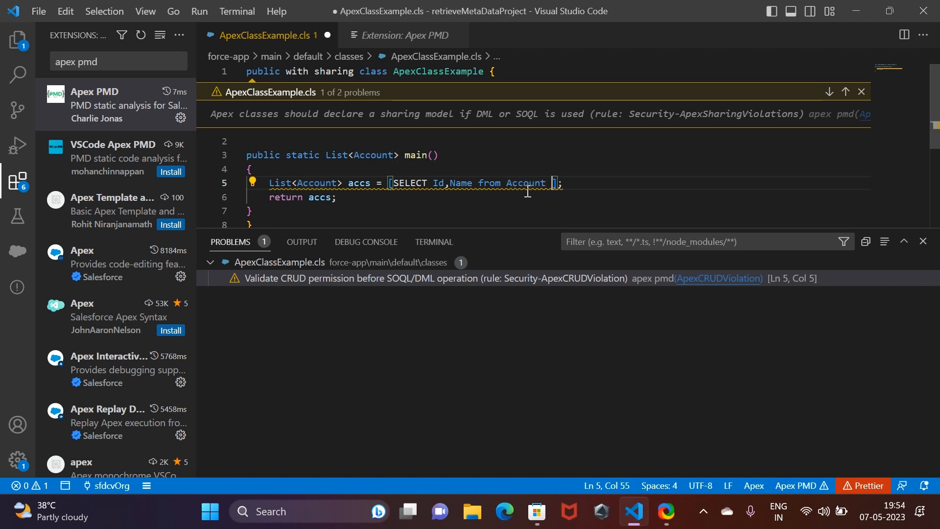
type("WITH SE")
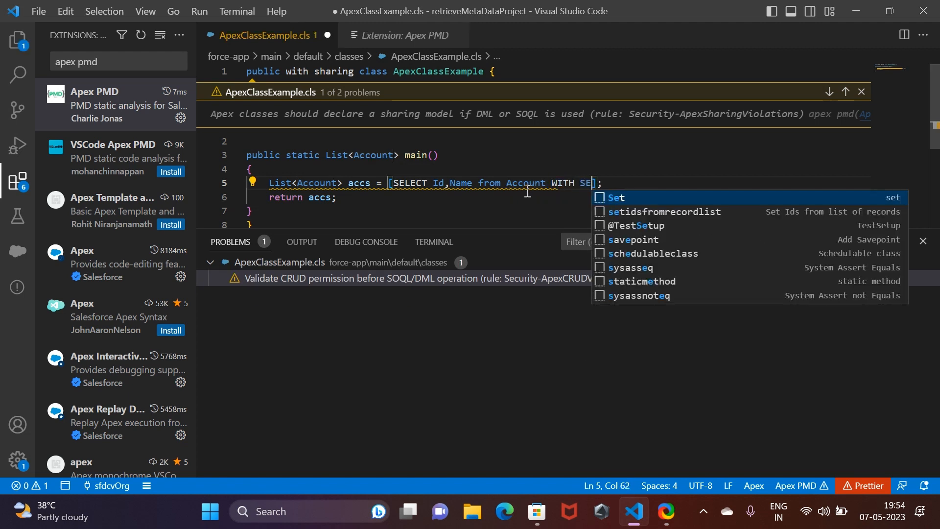
type("C")
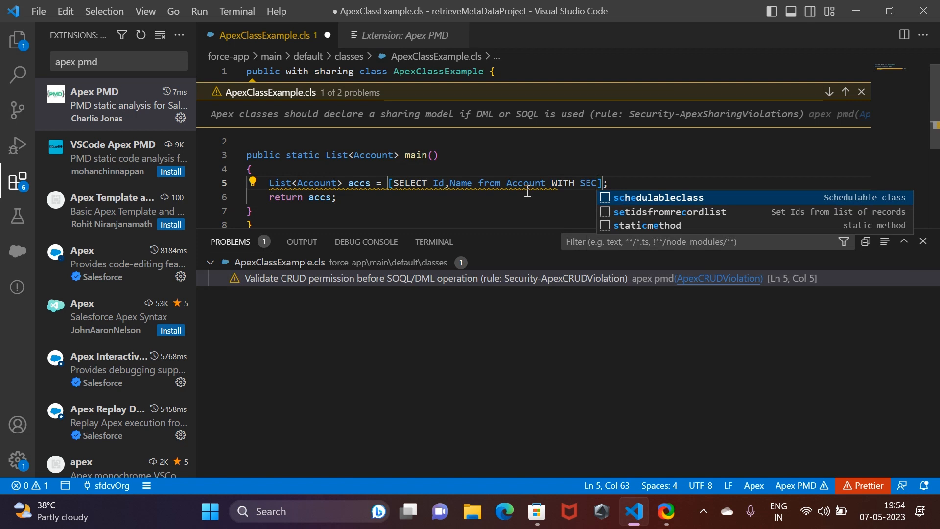
type("URITY")
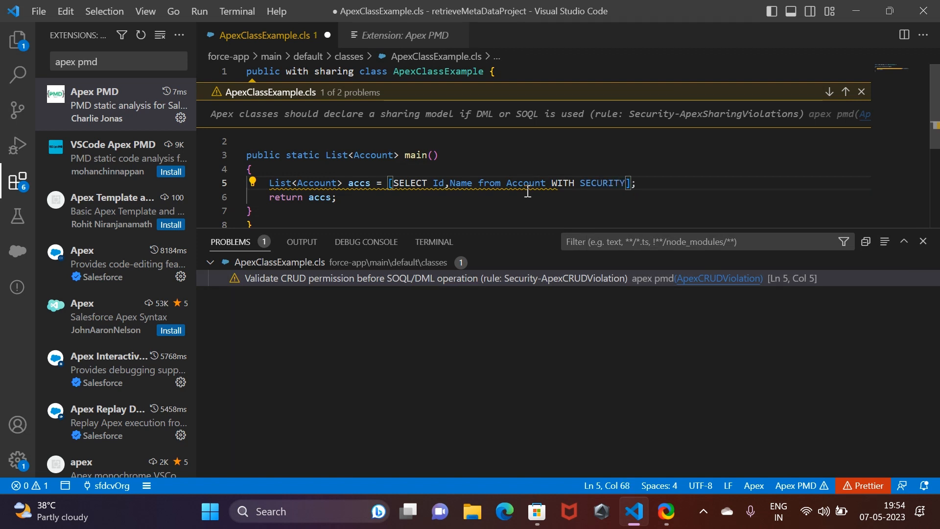
type("_ENFORCED")
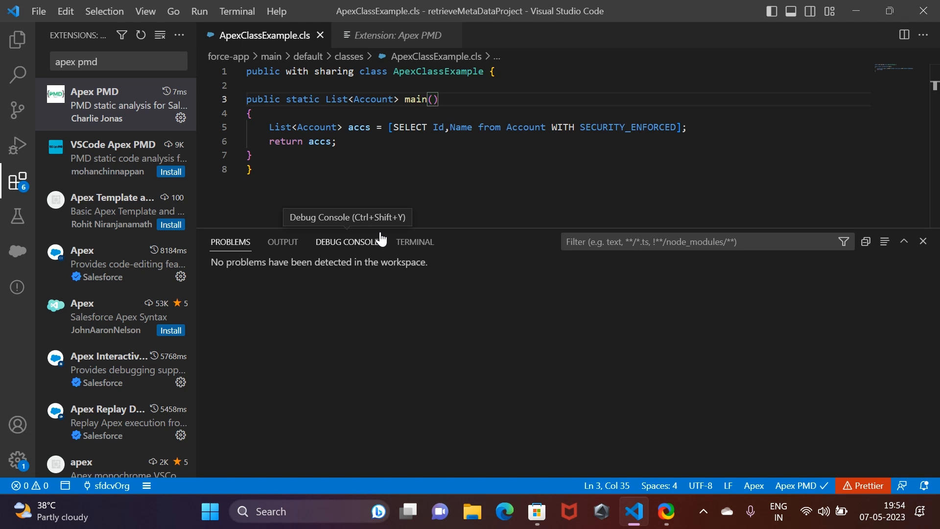
mouse_move(458, 228)
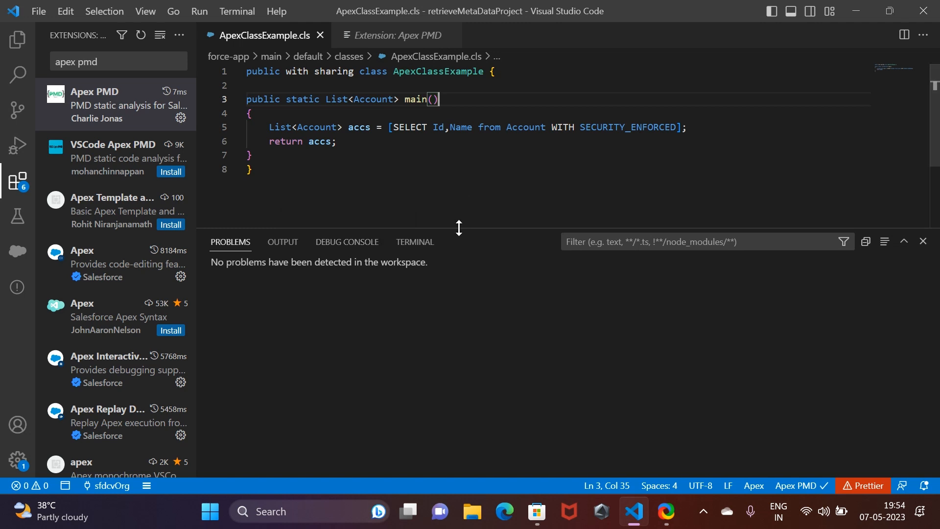
left_click_drag(459, 231, 466, 288)
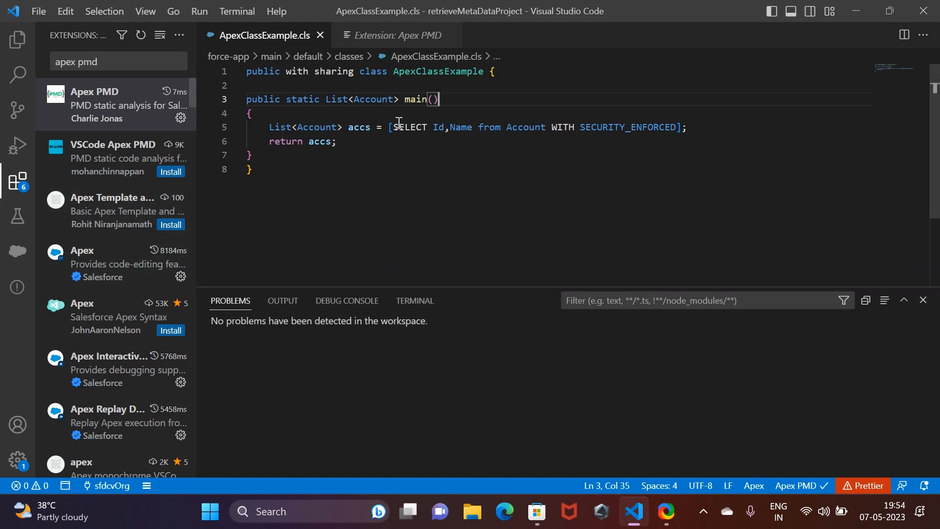
left_click(118, 61)
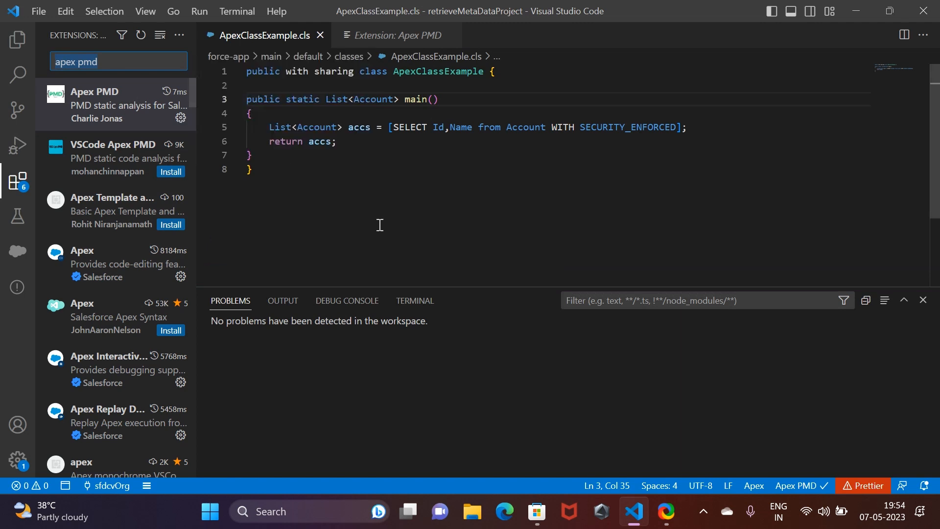
mouse_move(343, 284)
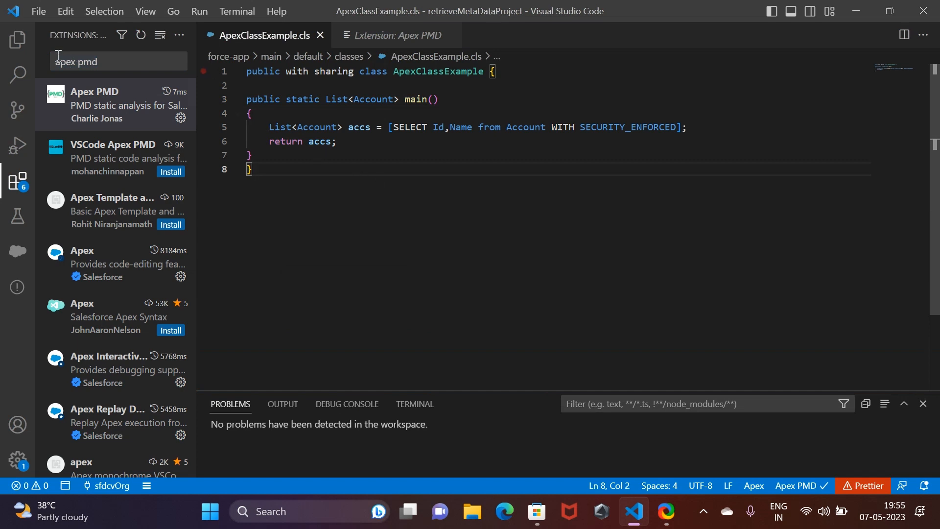
left_click(117, 60)
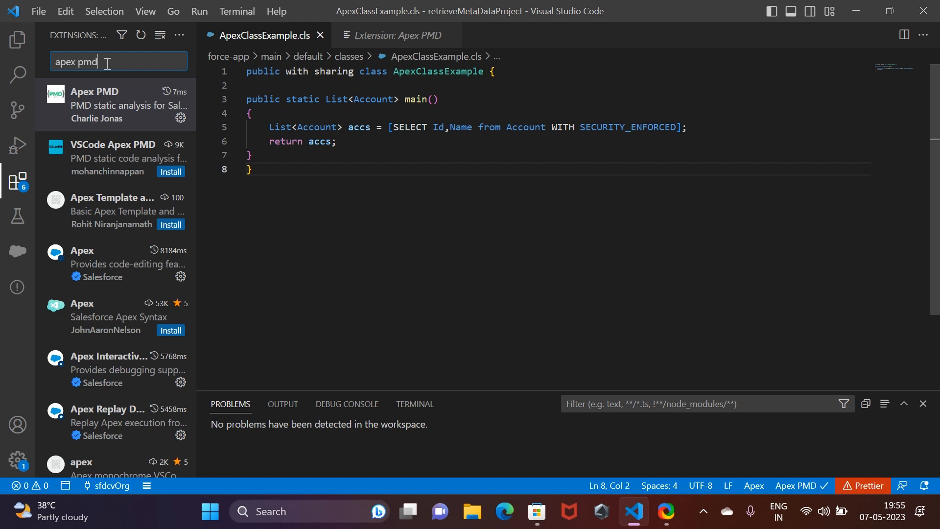
key("Backspace")
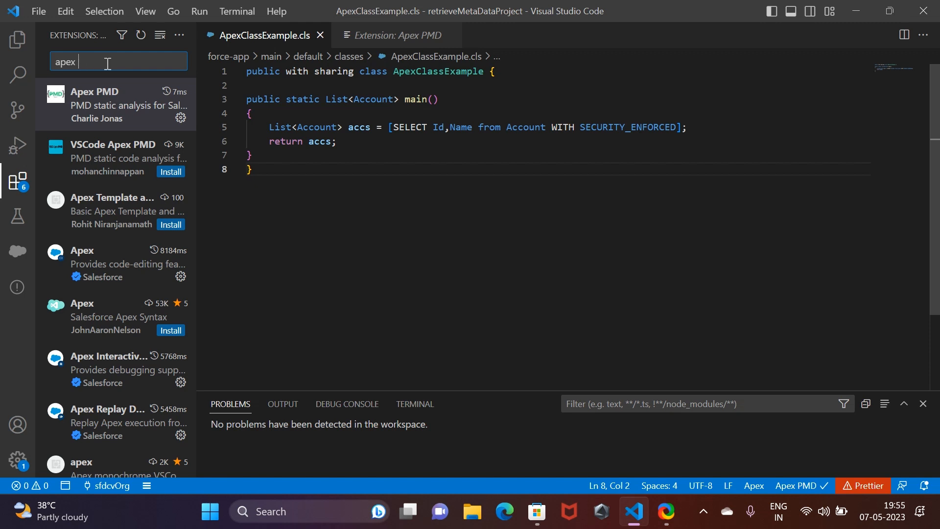
Find Salesforce Documenter by HugoOM in the marketplace, confirm it is enabled, and return to ApexClassExample.cls
left_click(177, 34)
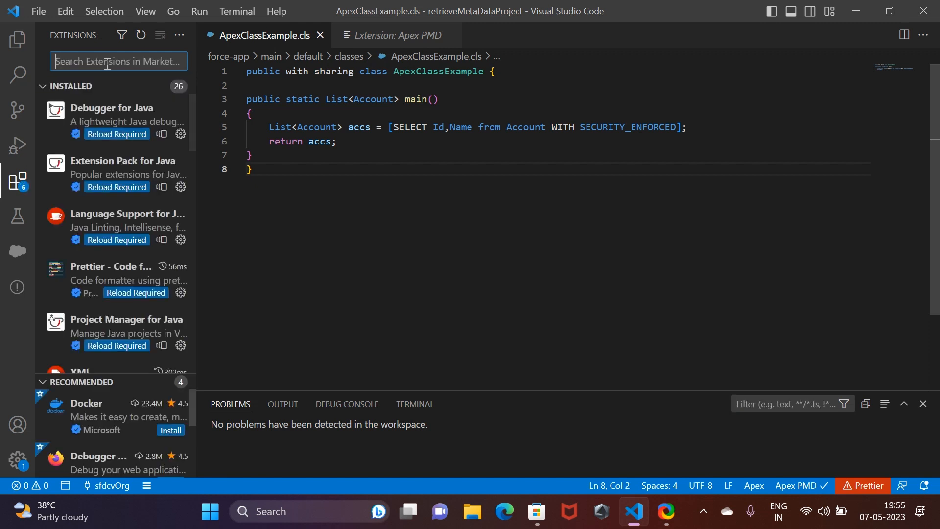
type("salesforce documen")
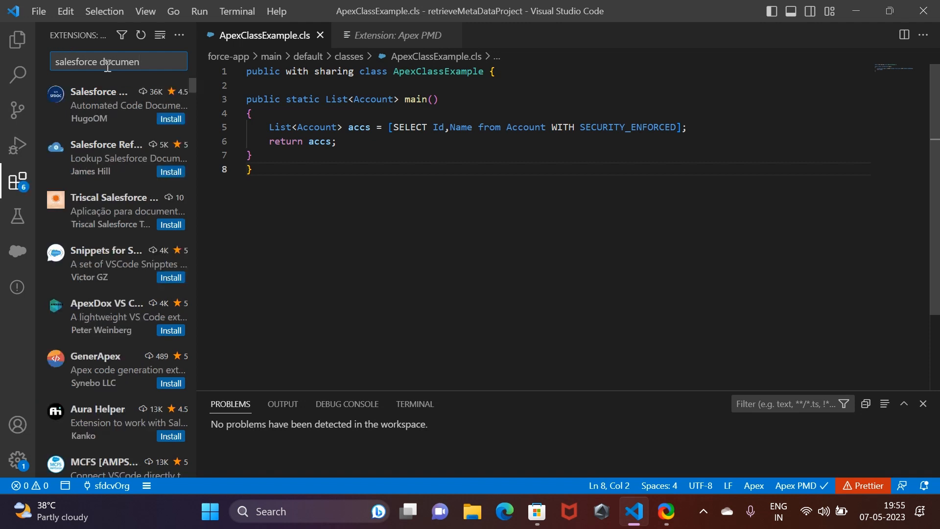
left_click(111, 105)
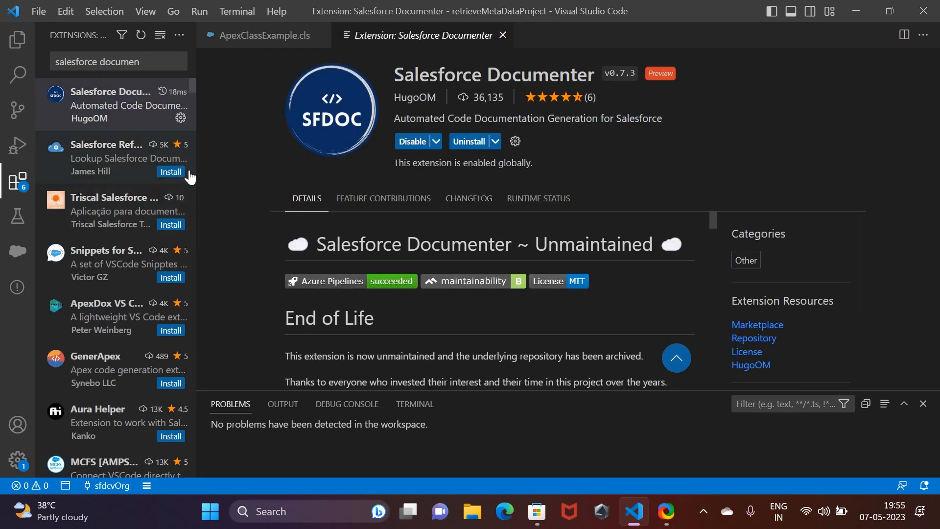
left_click(261, 35)
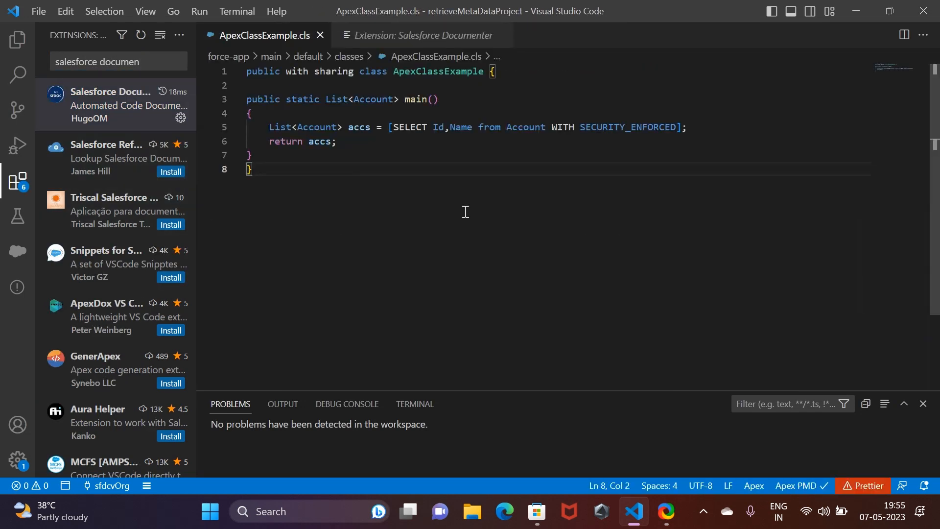
Insert a Salesforce Documenter file header at the top of ApexClassExample.cls
key("Enter")
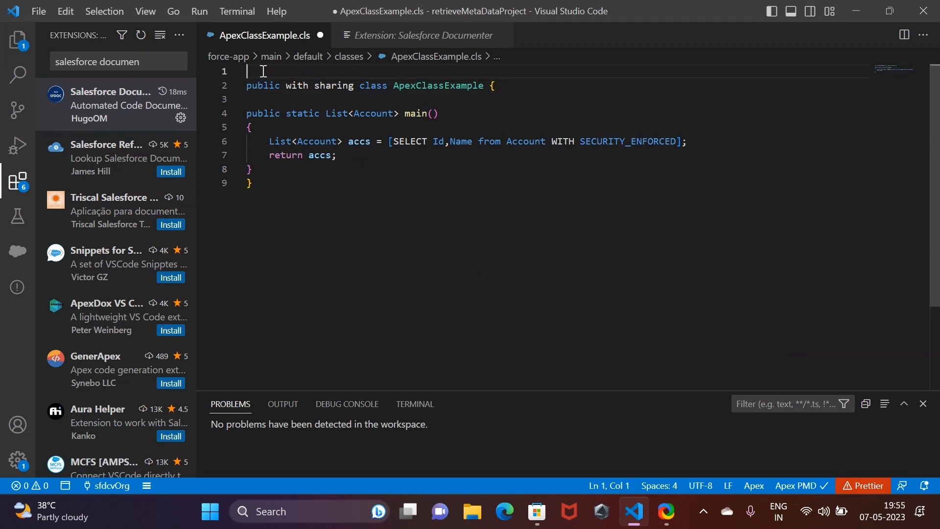
right_click(262, 71)
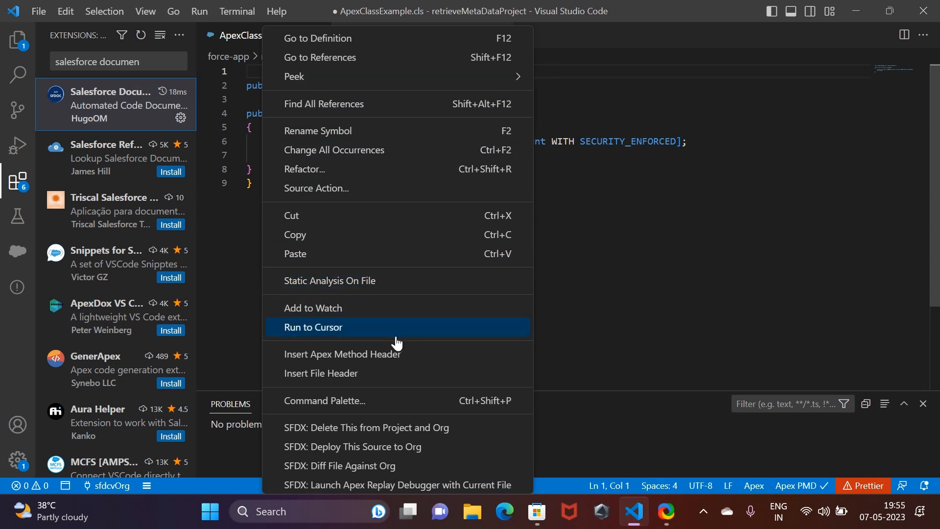
left_click(320, 373)
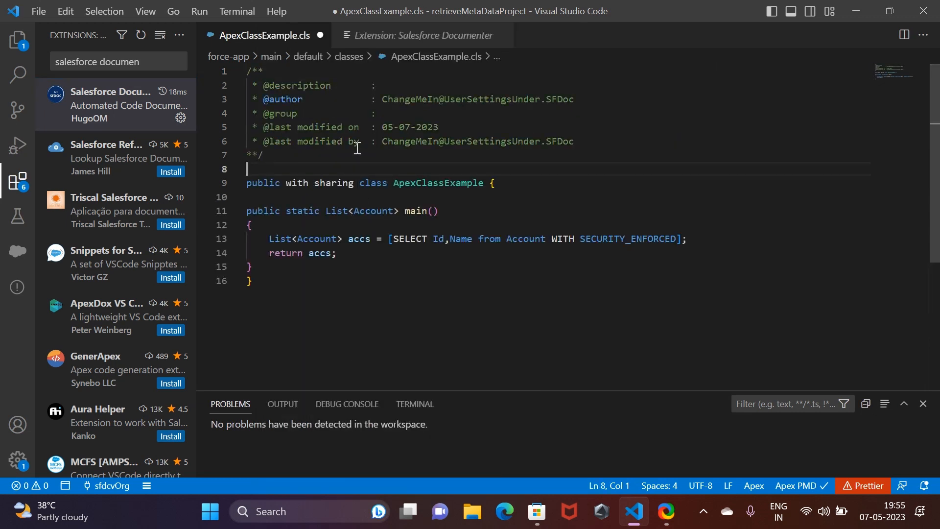
left_click(263, 154)
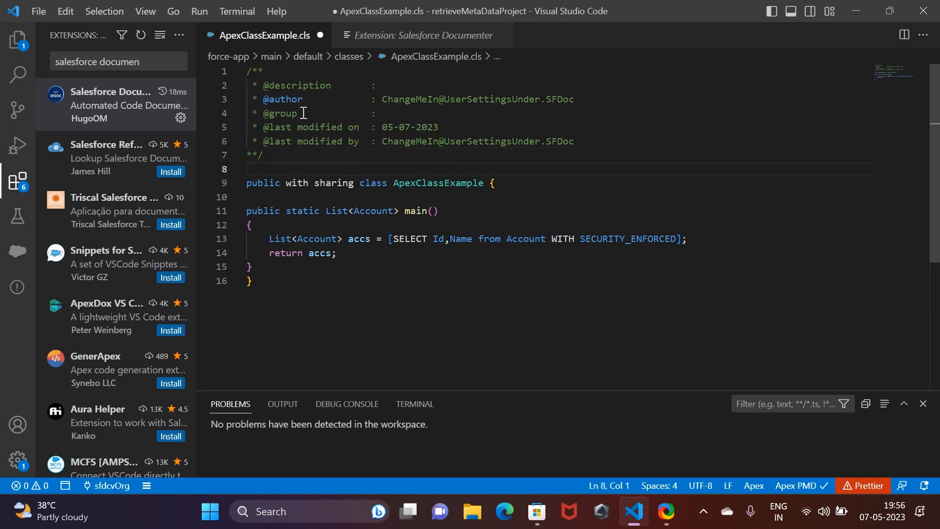
left_click(387, 85)
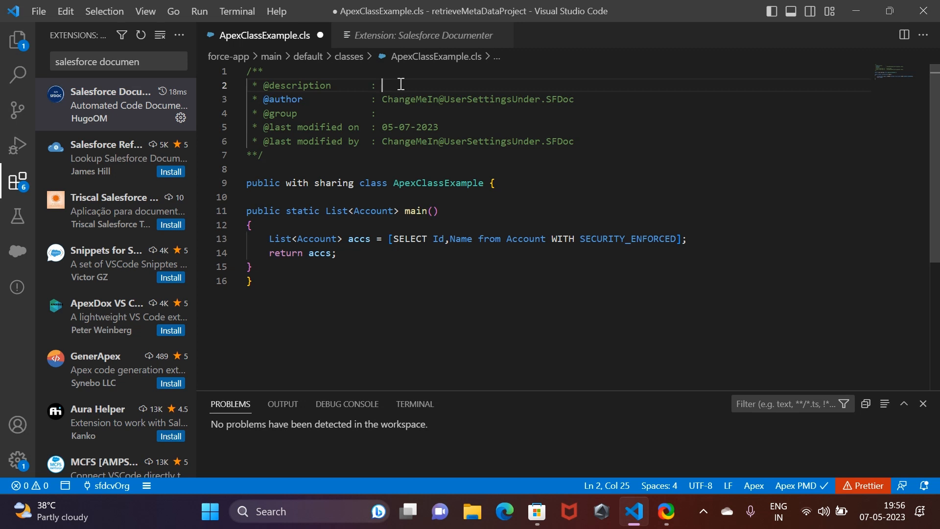
type("Apex")
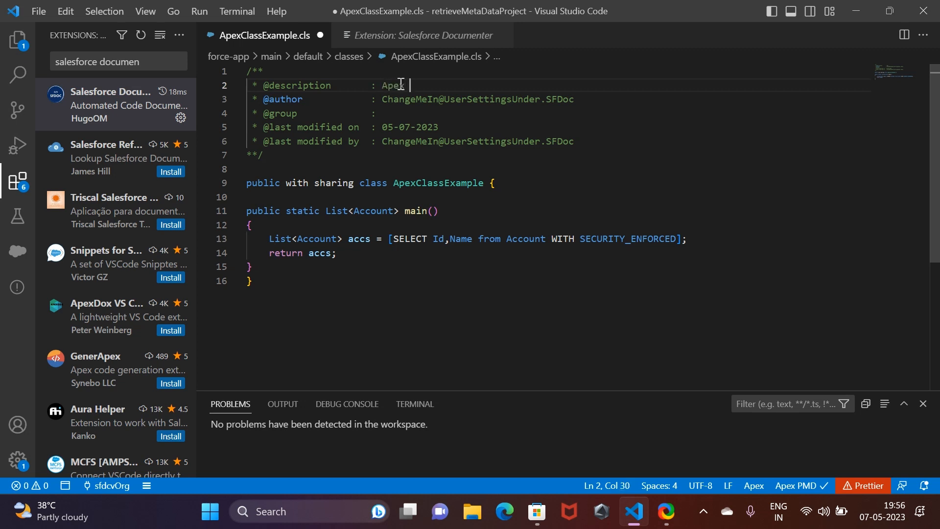
type("class")
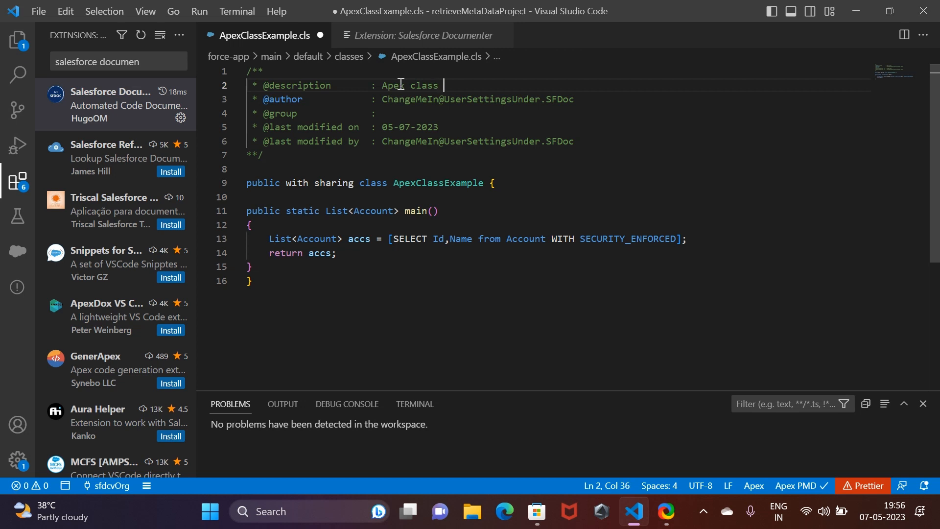
type("that gets a")
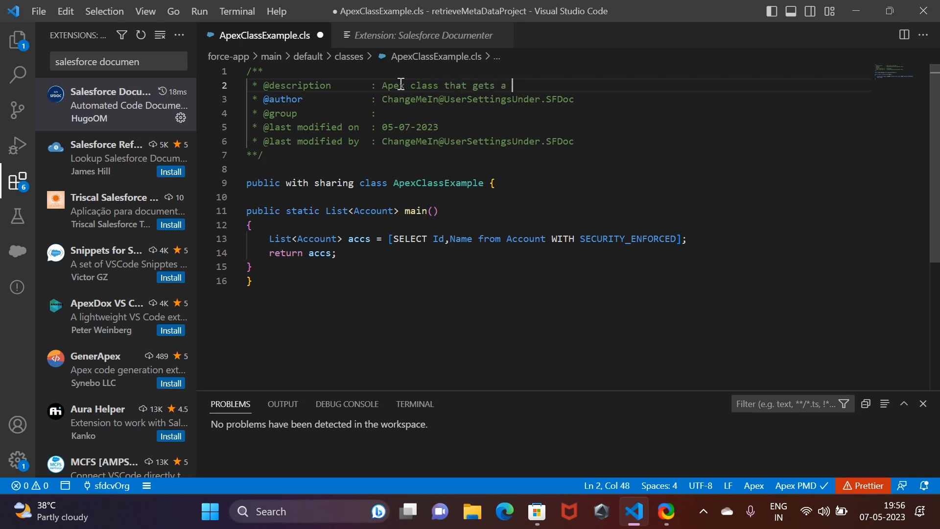
type("list")
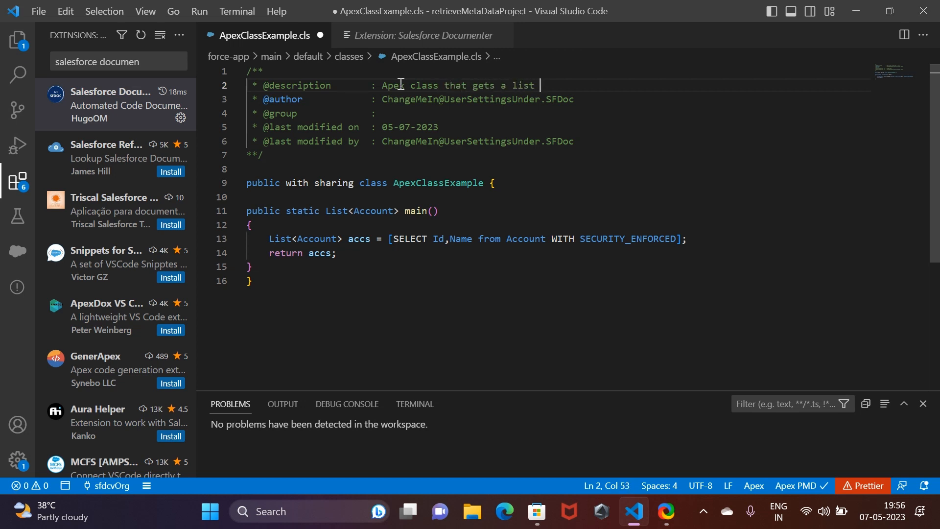
type("of sccounts")
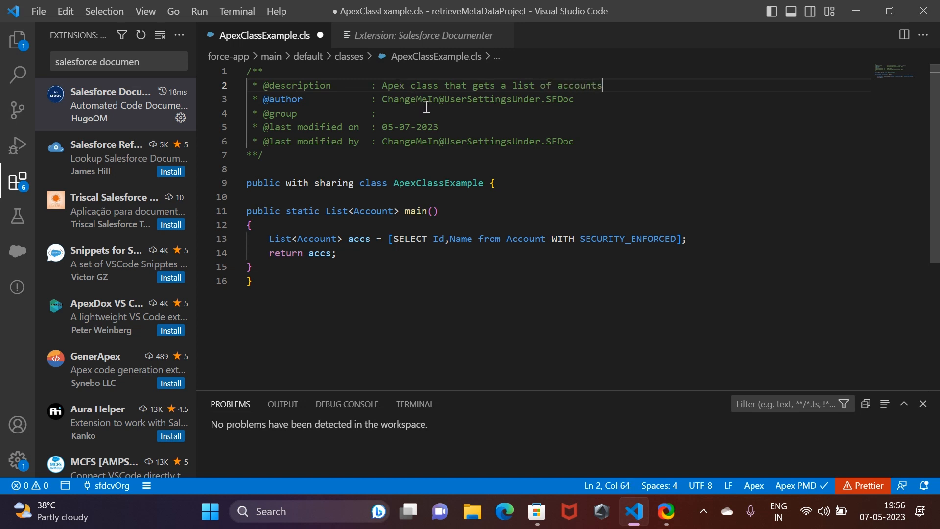
double_click(409, 99)
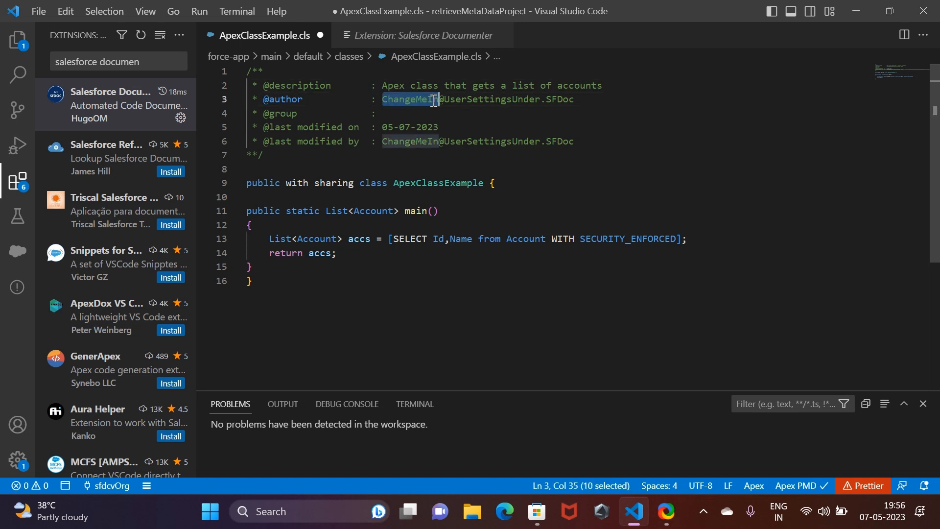
type("salesforcedeveloper")
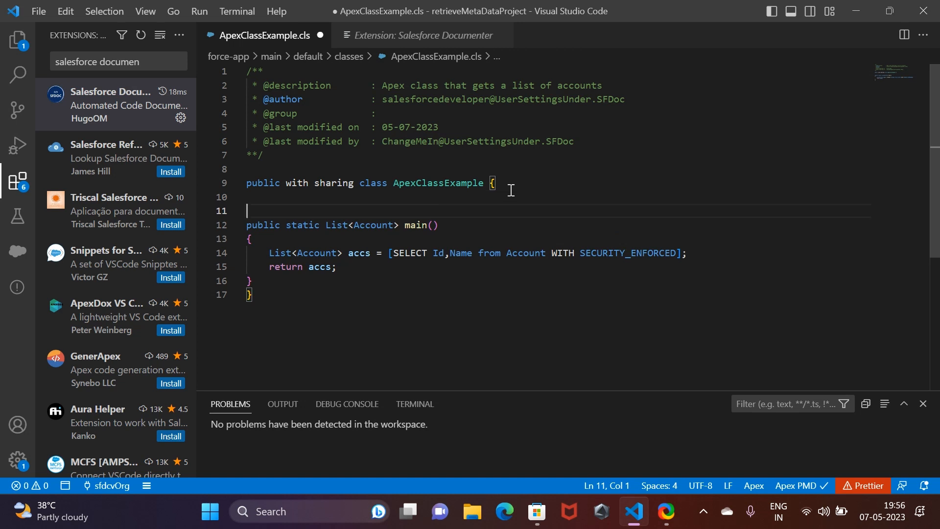
right_click(246, 210)
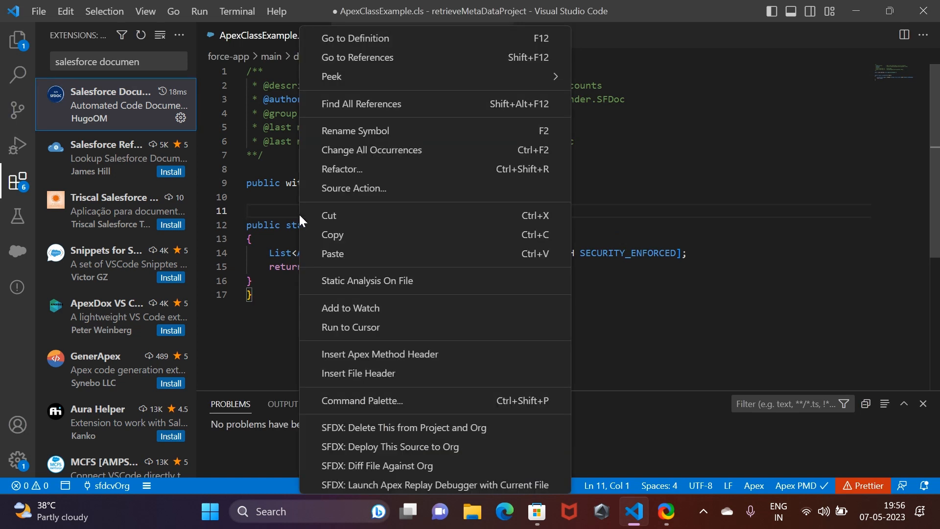
mouse_move(420, 354)
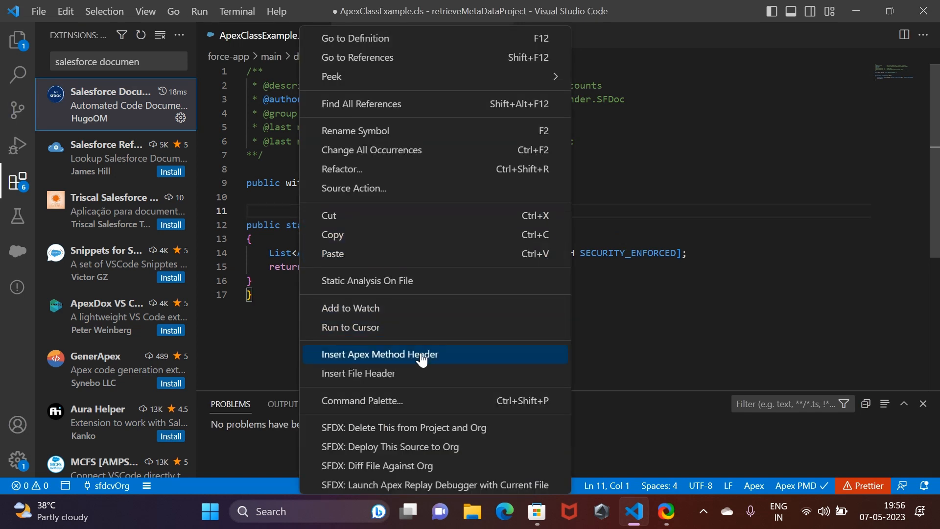
left_click(378, 353)
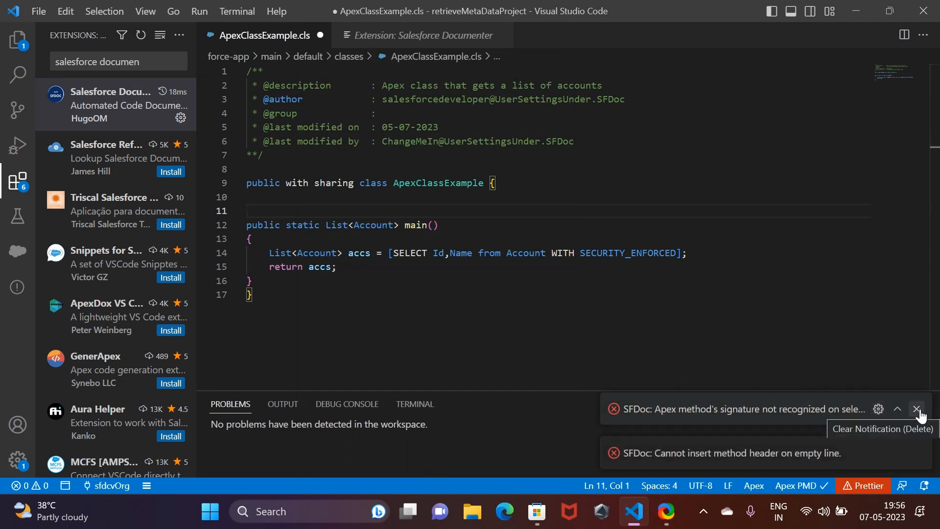
left_click(920, 409)
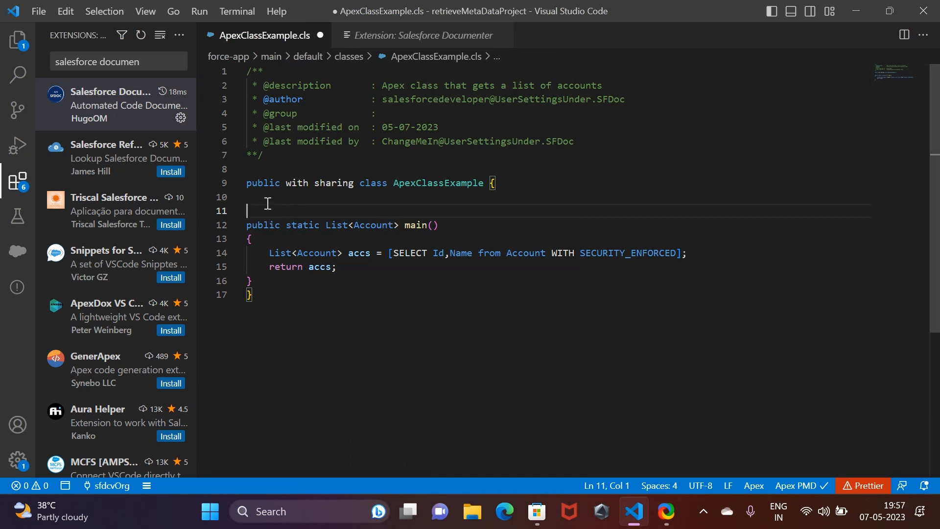
right_click(266, 226)
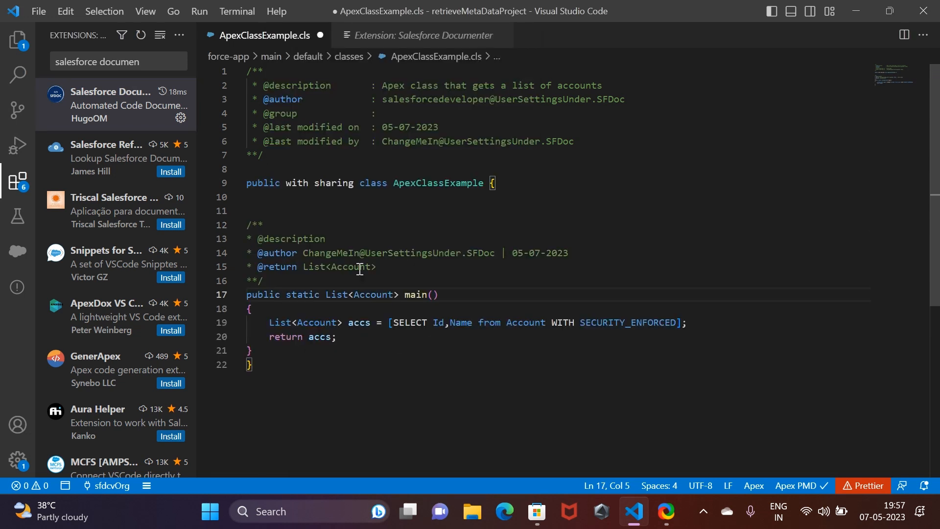
left_click(384, 266)
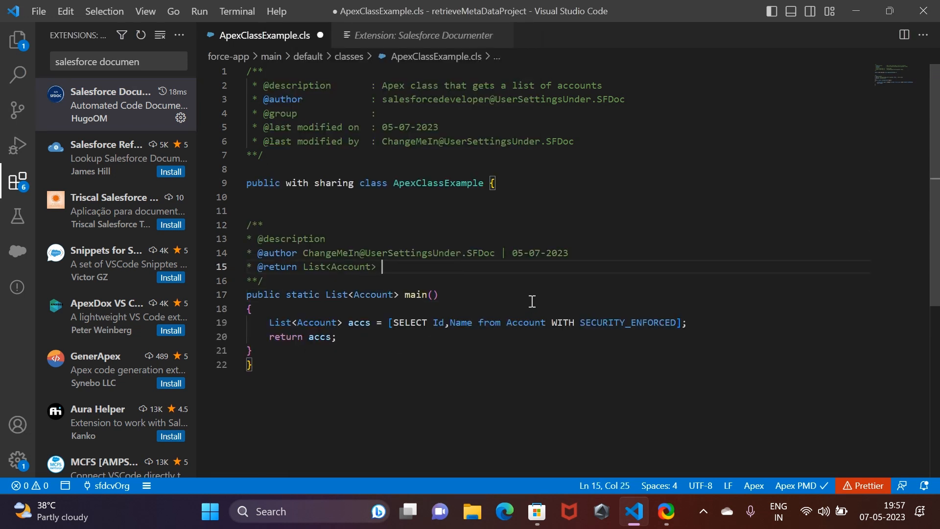